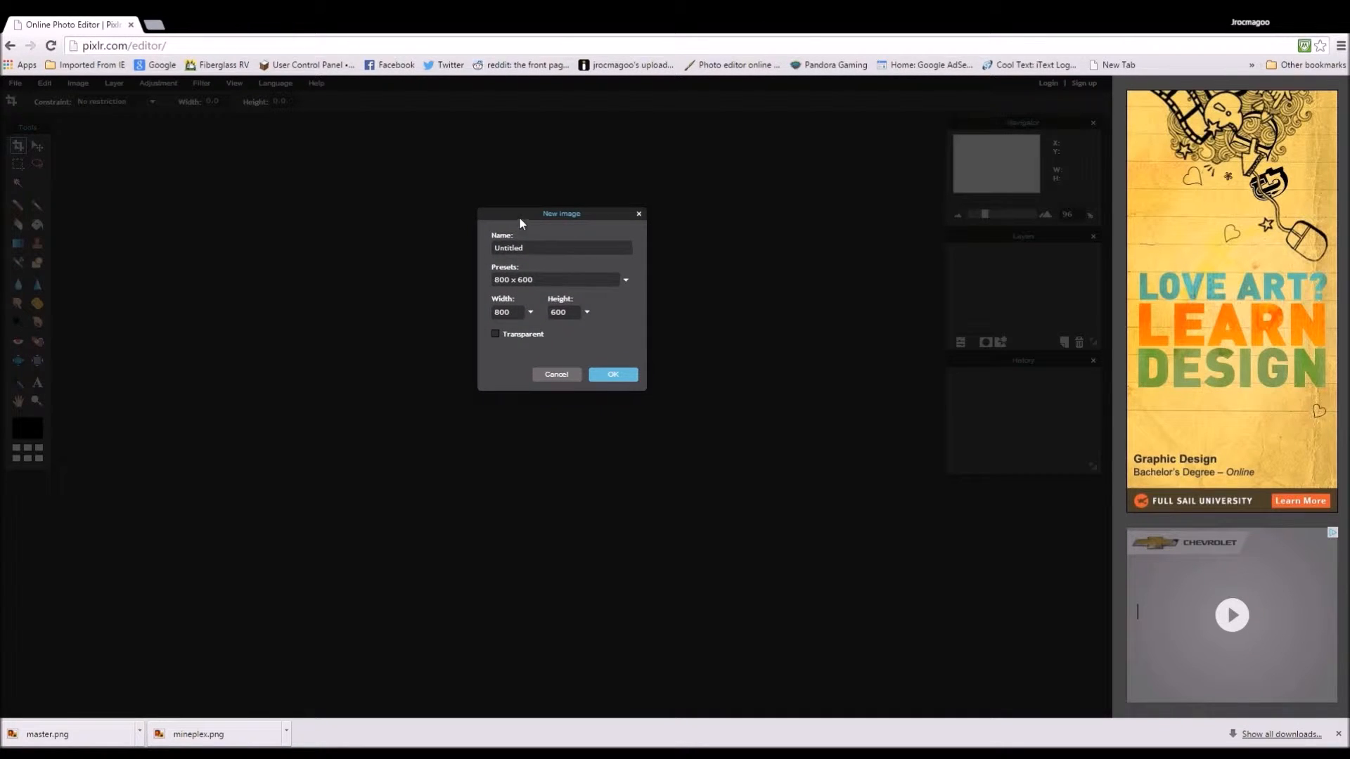
Step: Create a 1280x720 blank image named MB 1 with a white background
drag(561, 214, 818, 128)
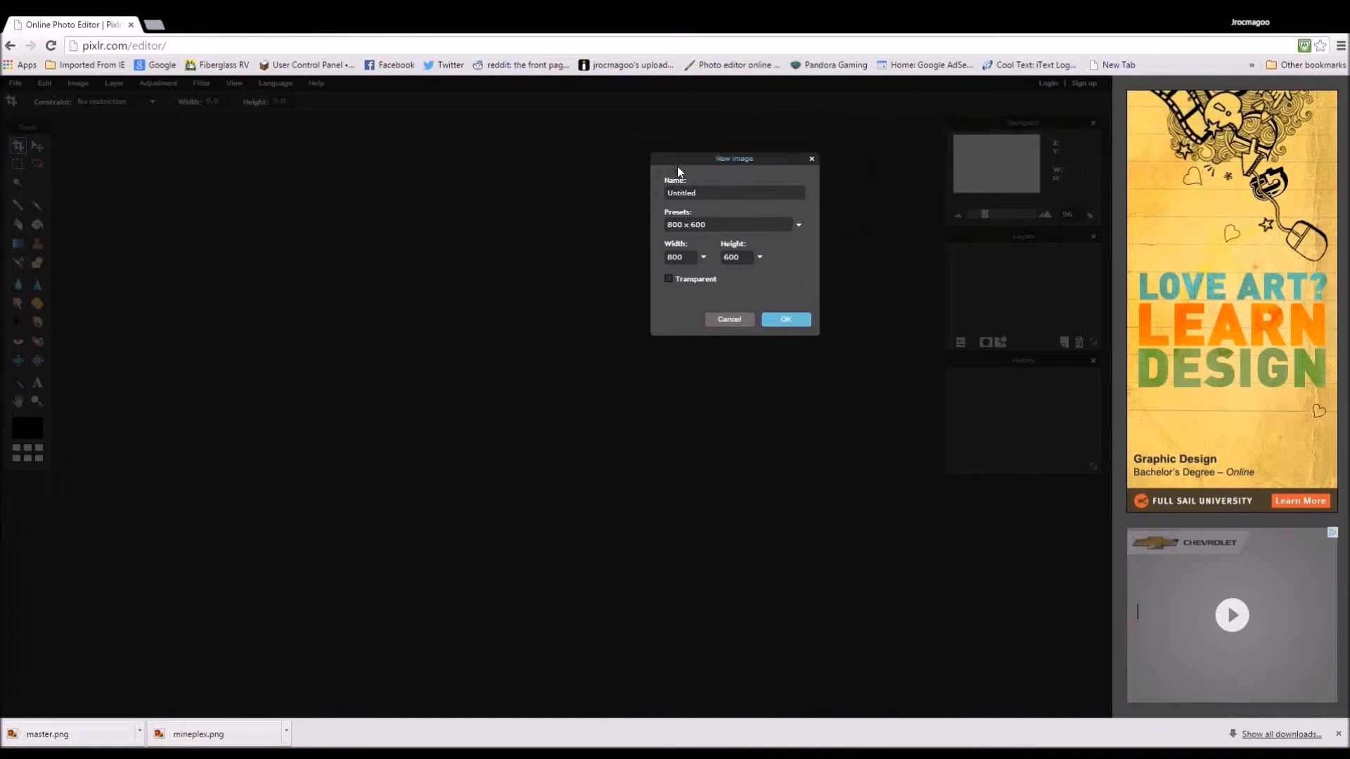
drag(733, 159, 563, 246)
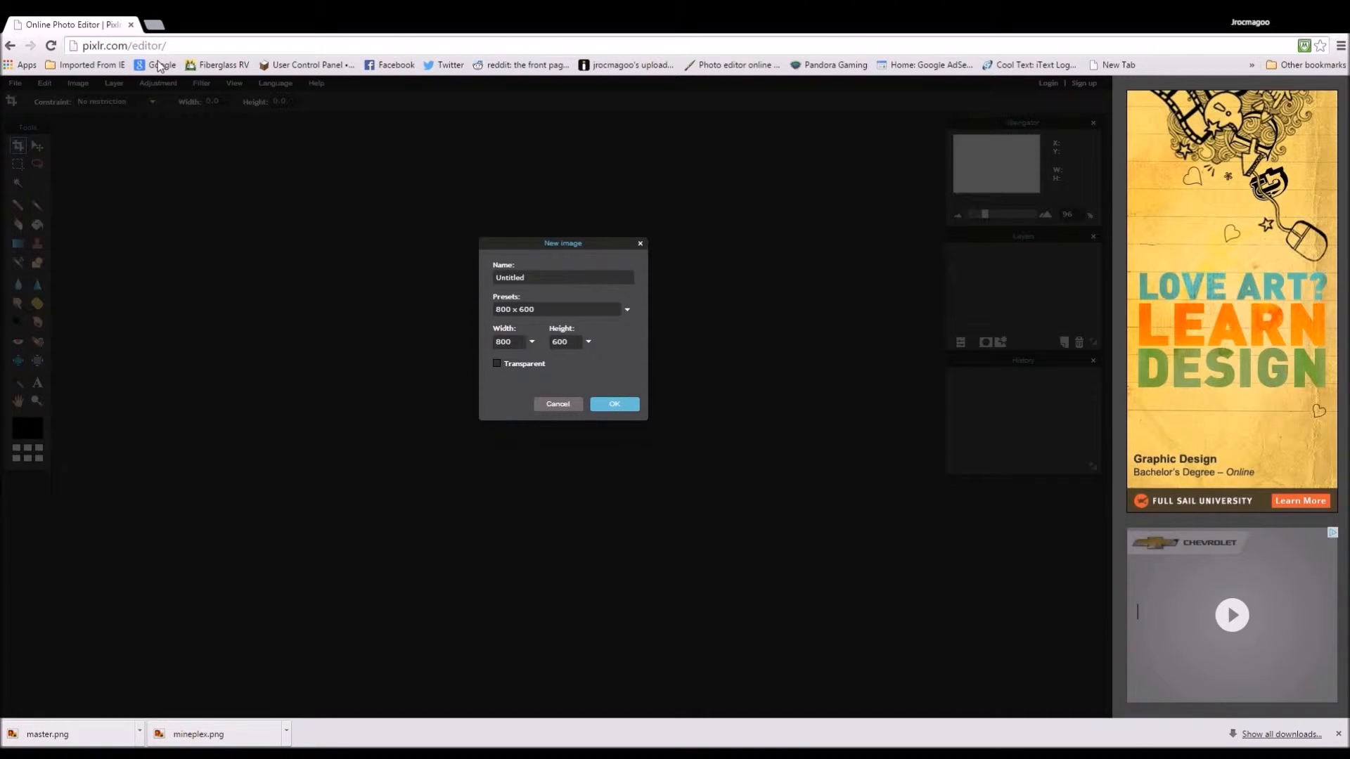
mouse_move(299, 316)
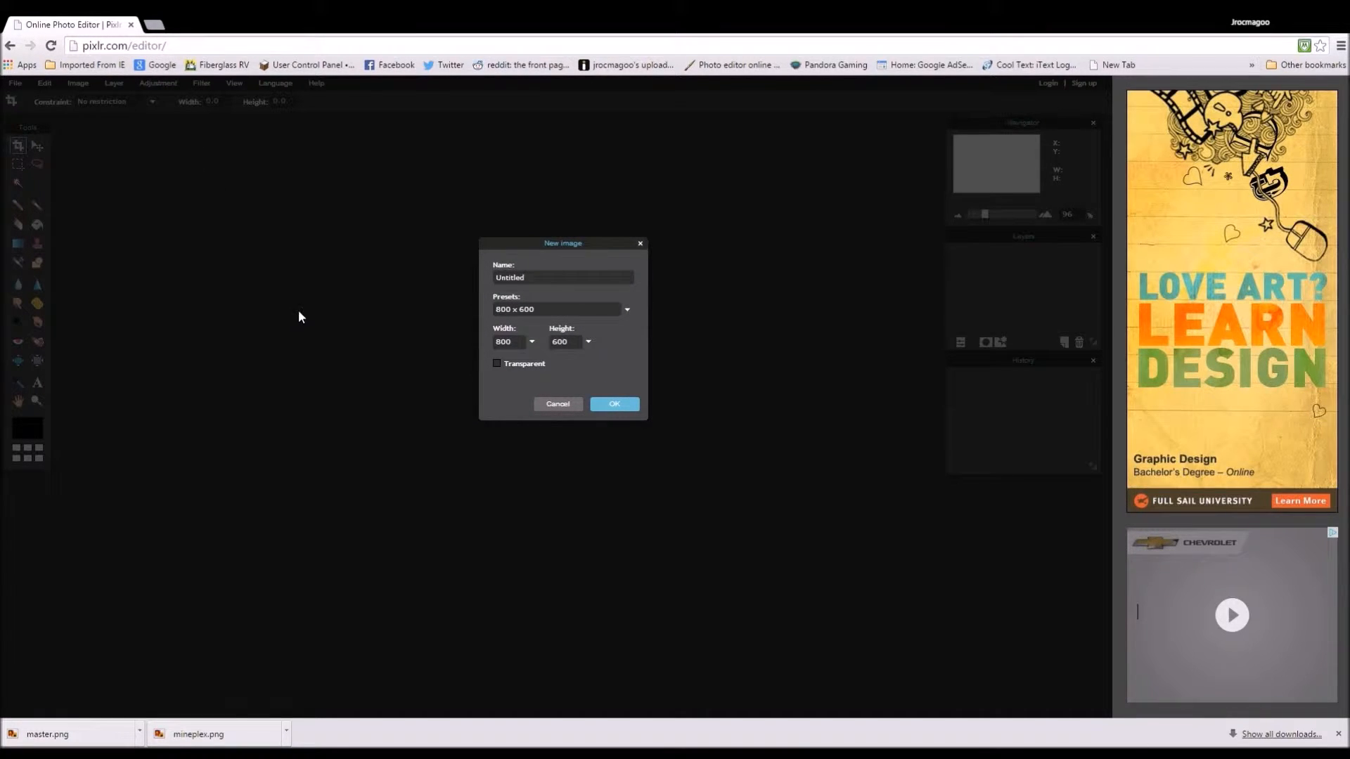
mouse_move(904, 527)
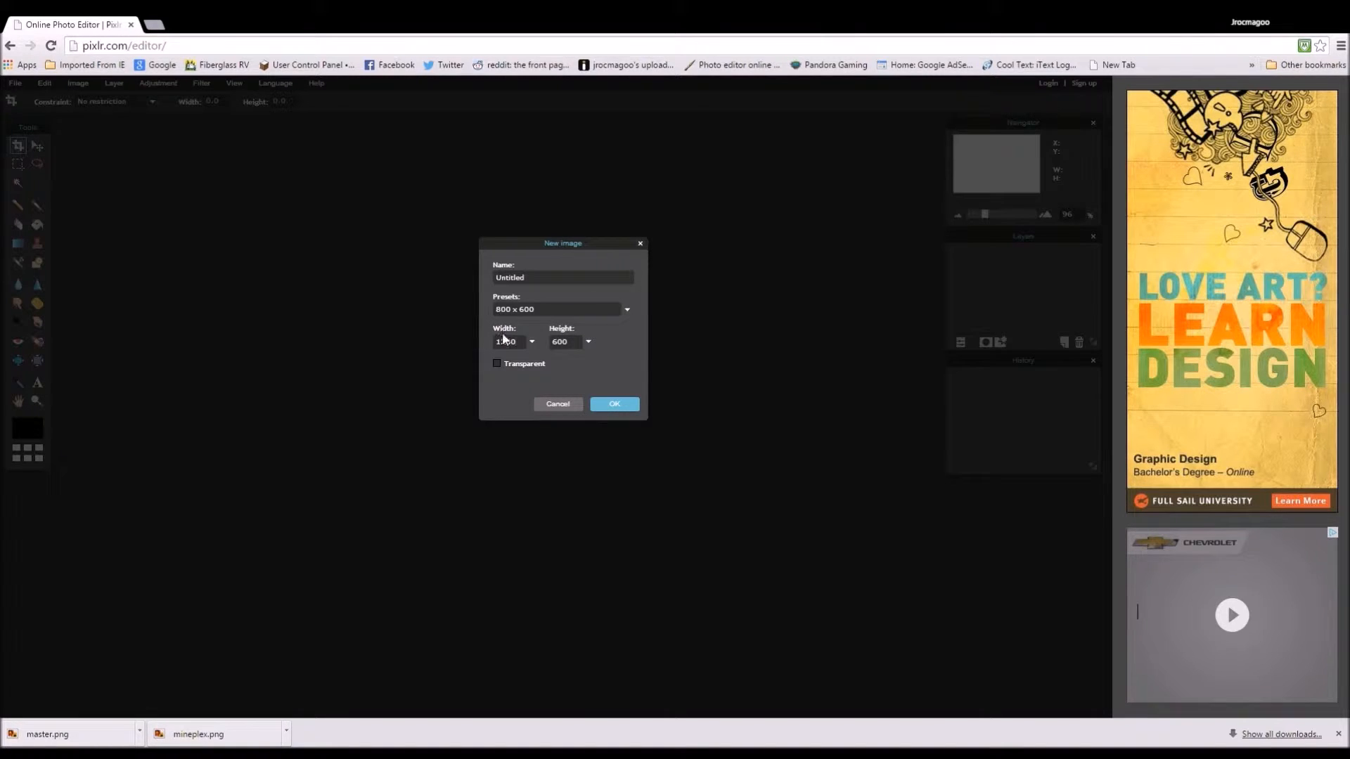
text(1280)
click(567, 342)
text(720)
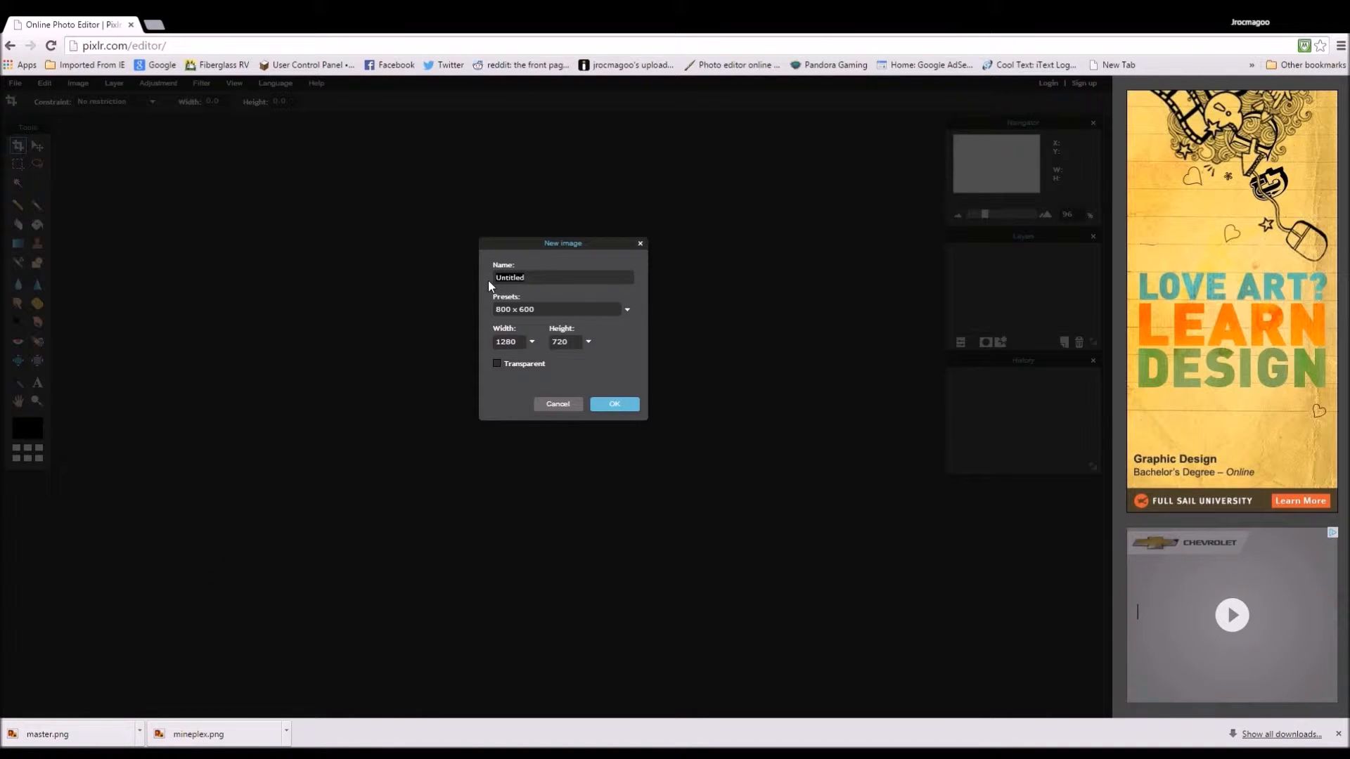
text(M)
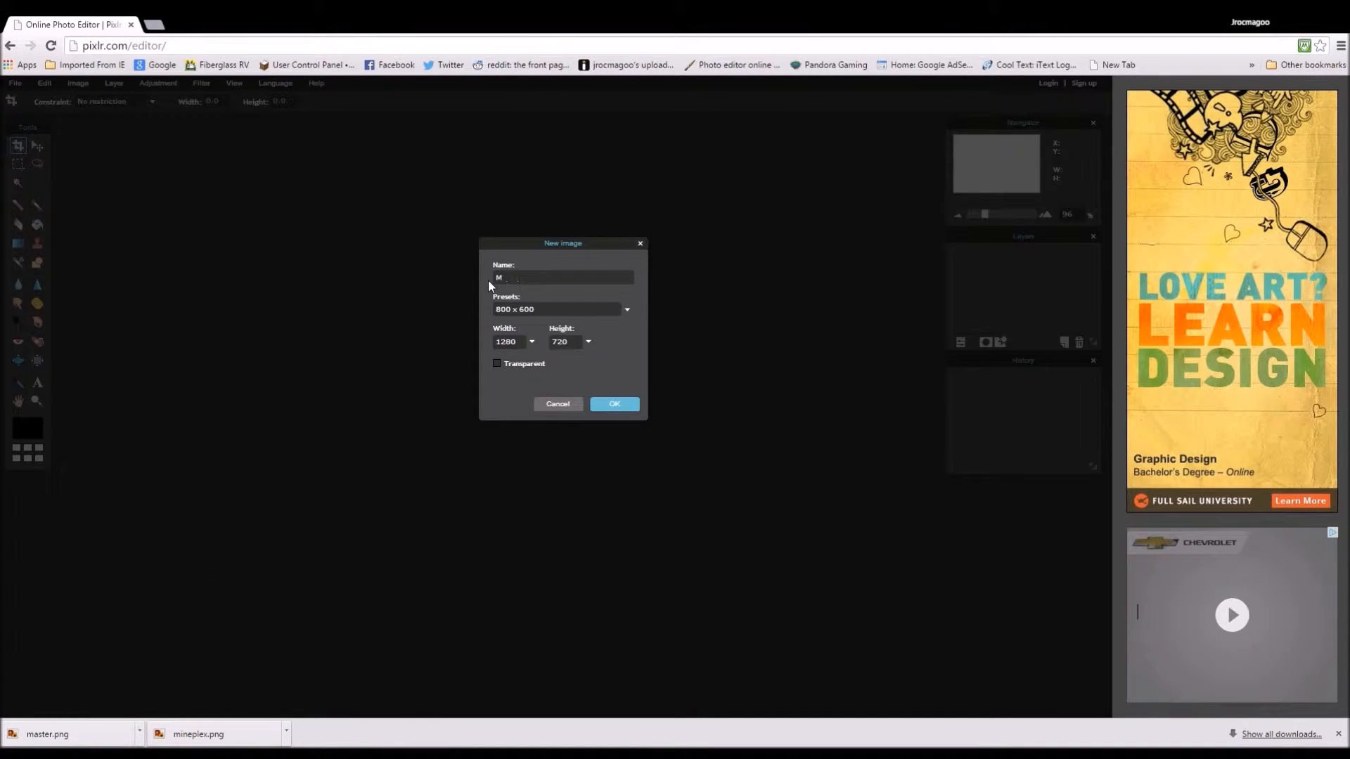
text(MB 1)
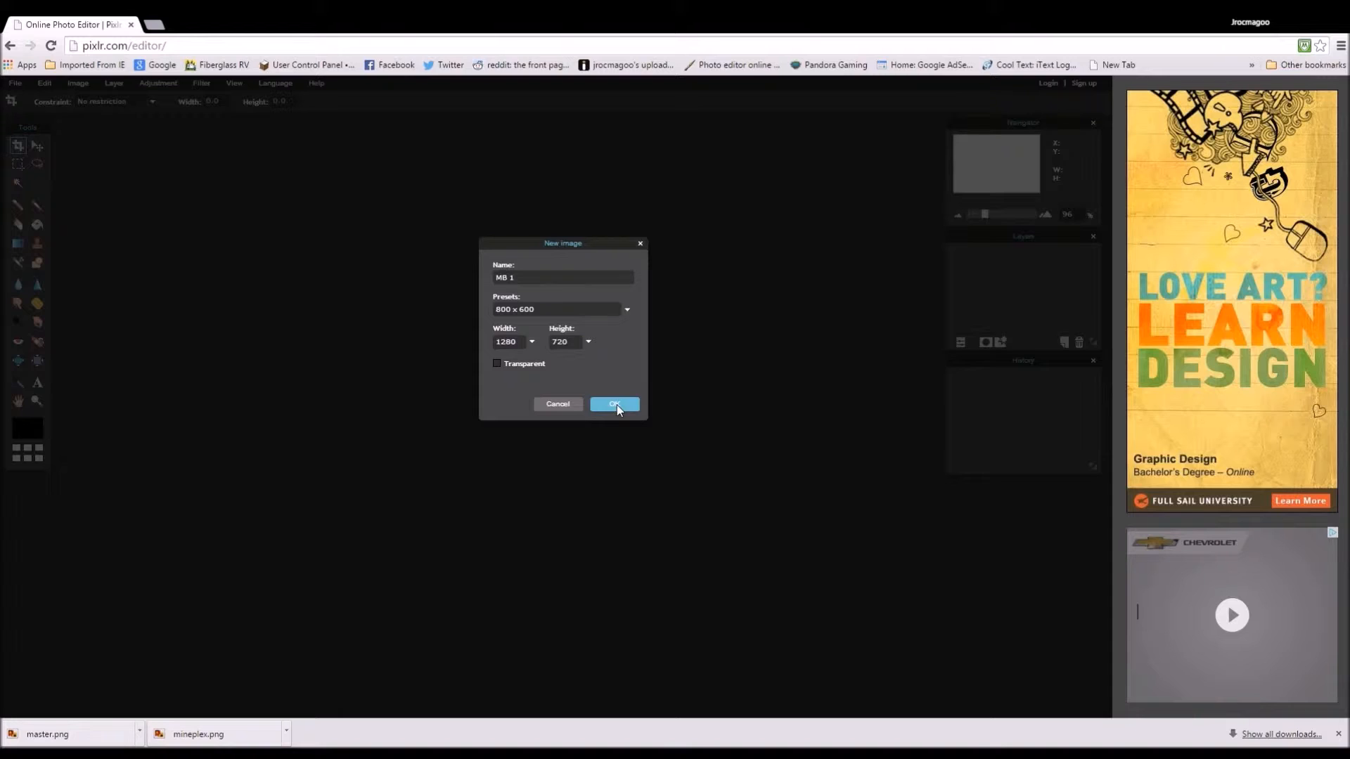
click(614, 405)
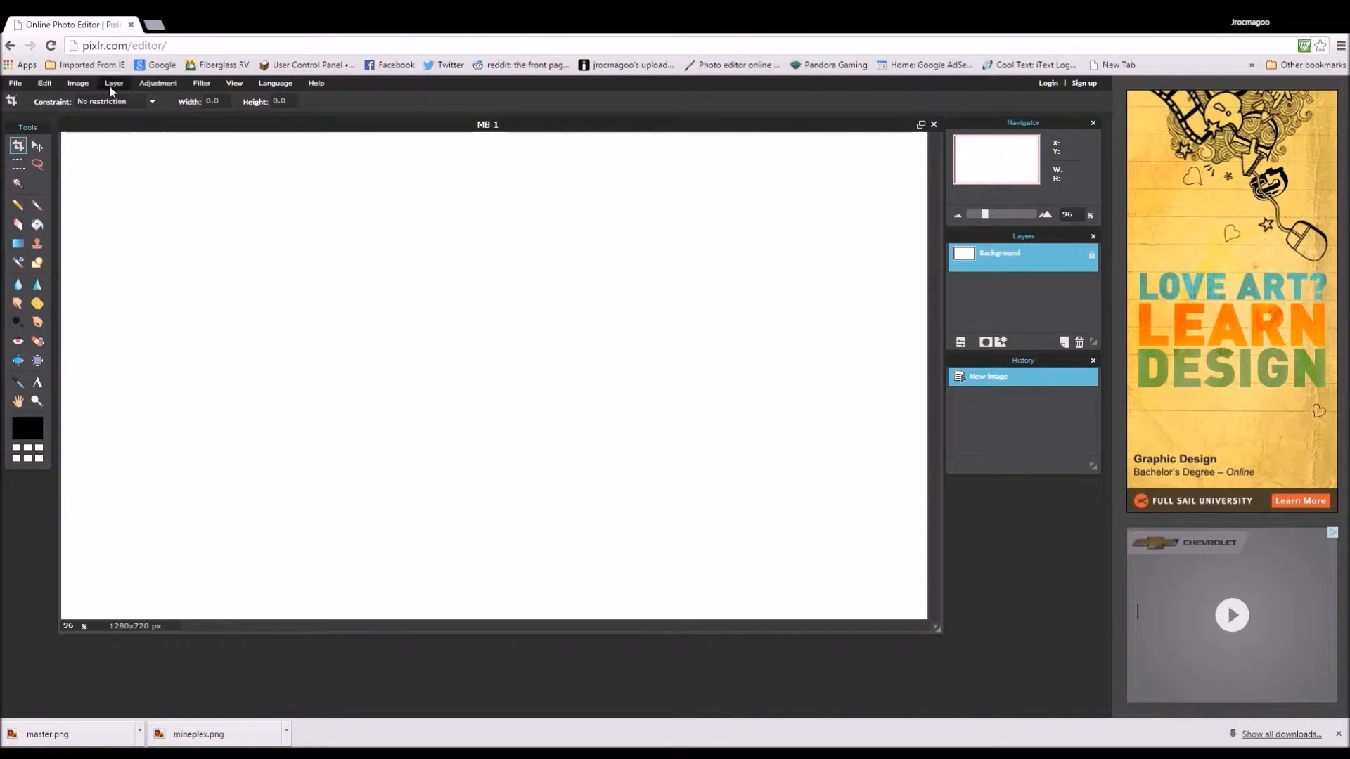
Step: Add the 'jrocmagoo won the game' Minecraft screenshot as Layer 1 above the background
click(113, 83)
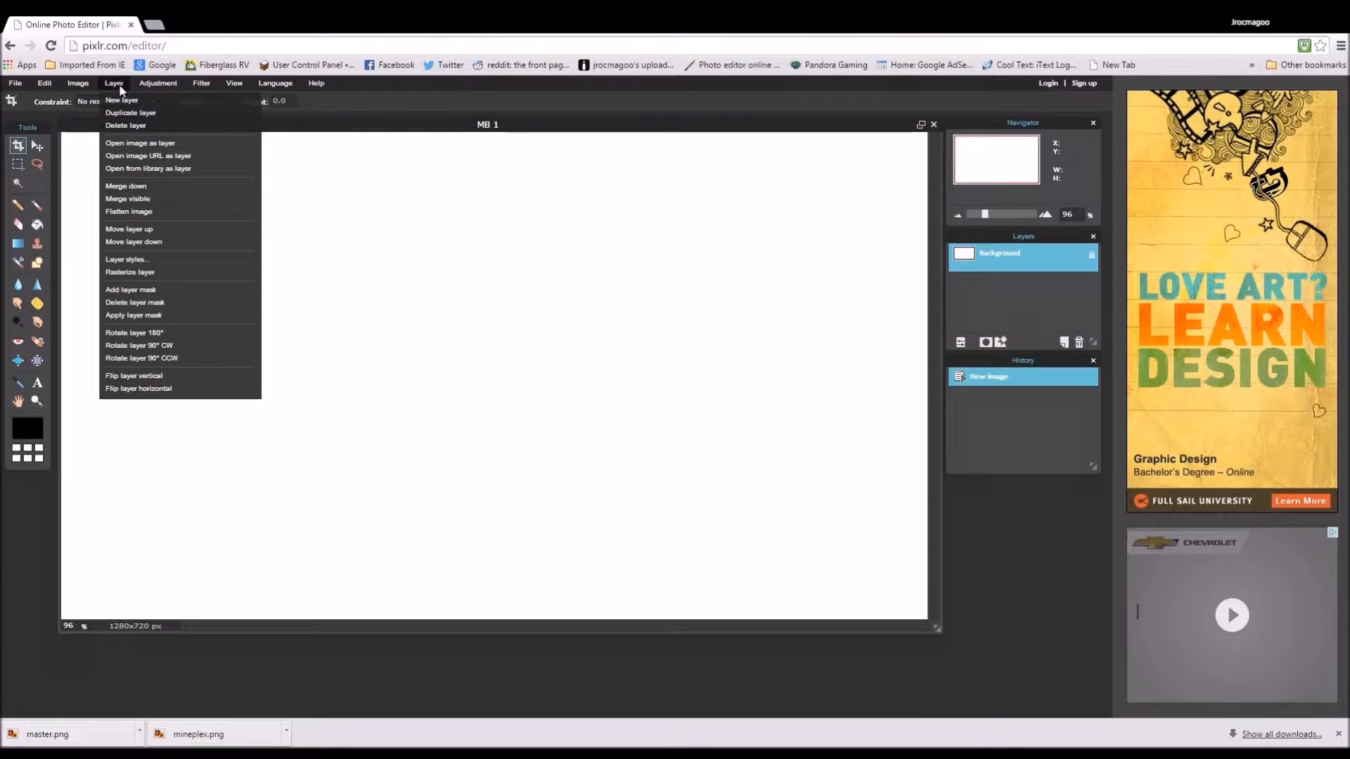
mouse_move(146, 144)
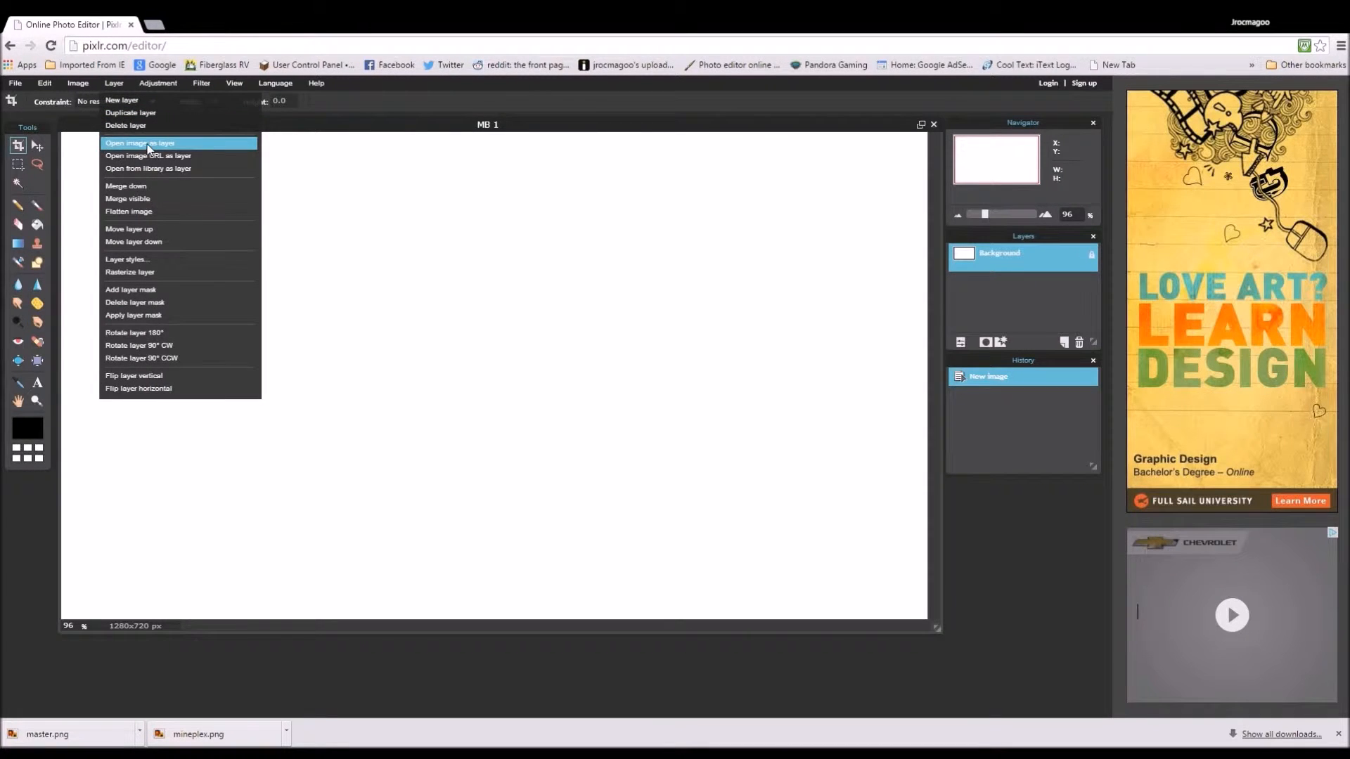
click(139, 143)
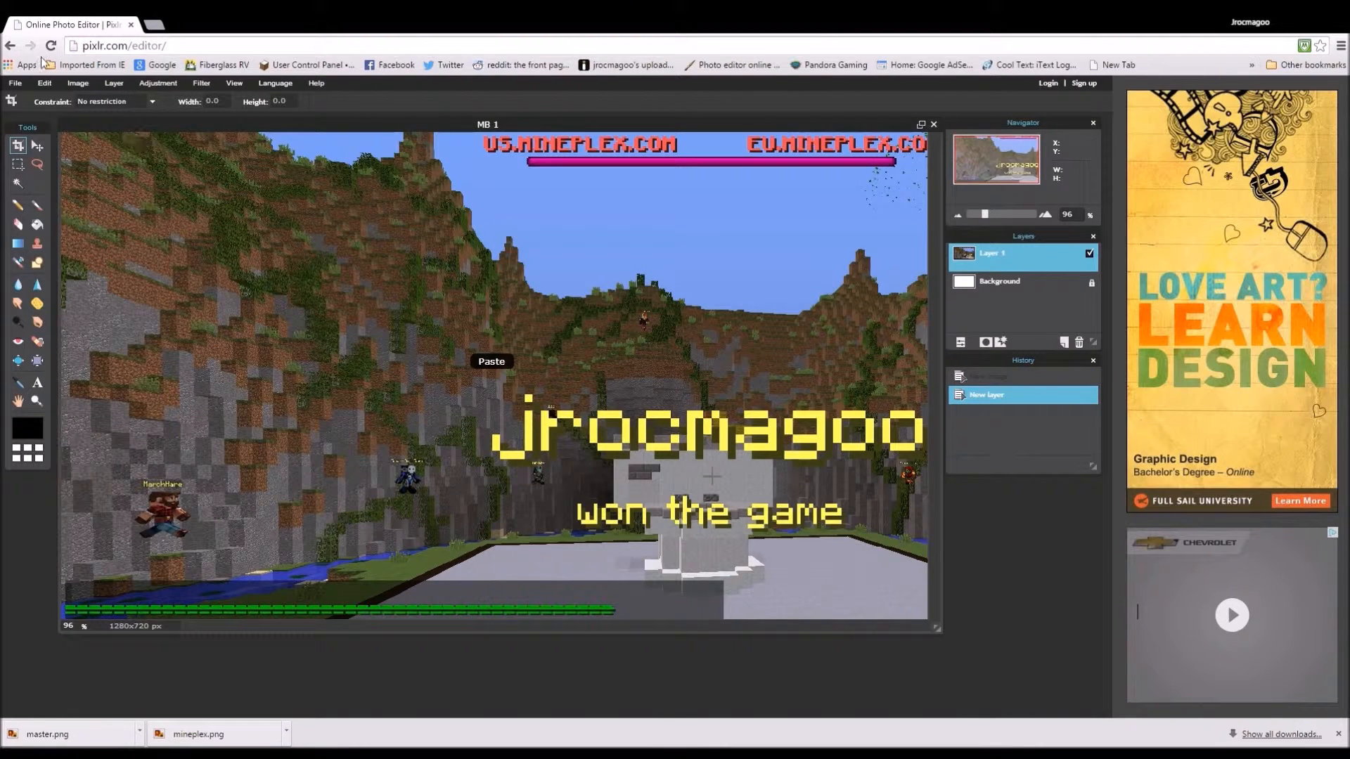
mouse_move(94, 138)
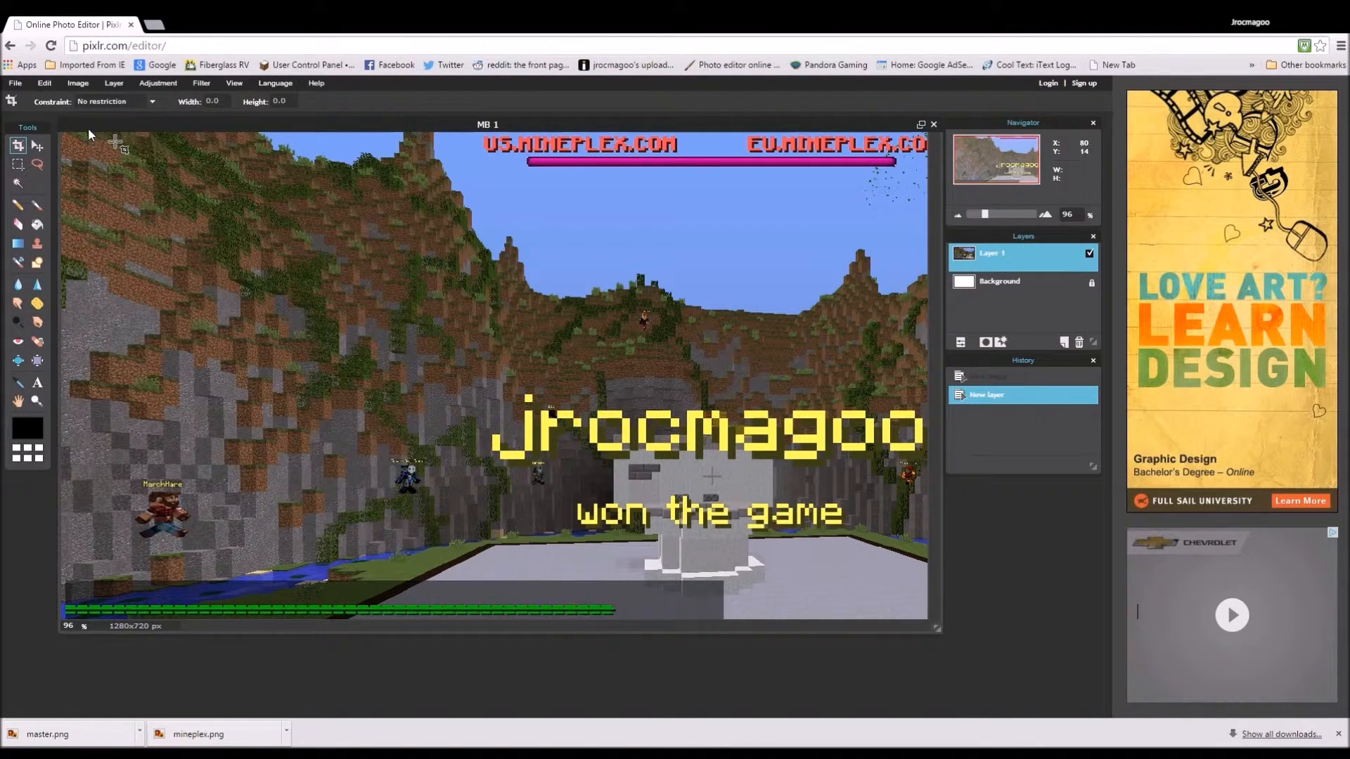
click(44, 83)
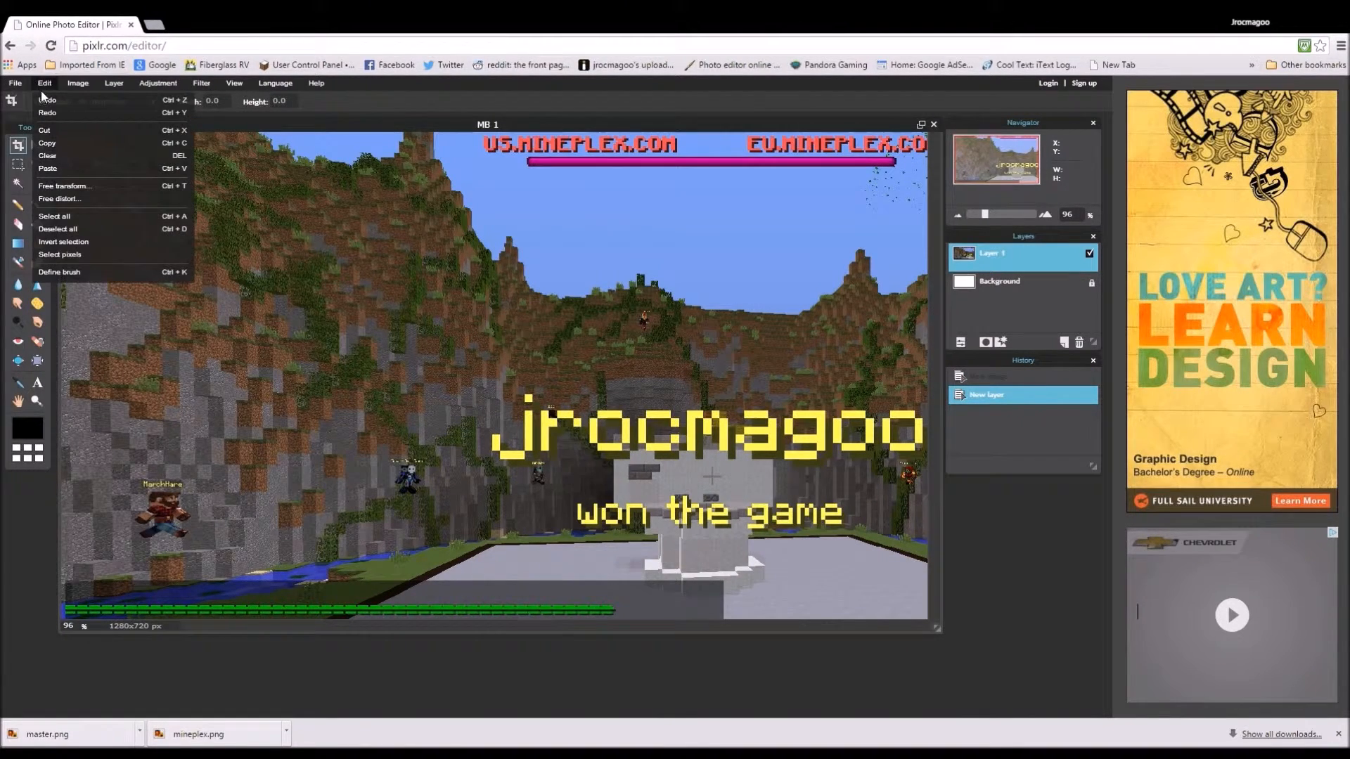
Step: Undo the first screenshot layer and add the snowman screenshot, resizing it via Free transform
click(77, 82)
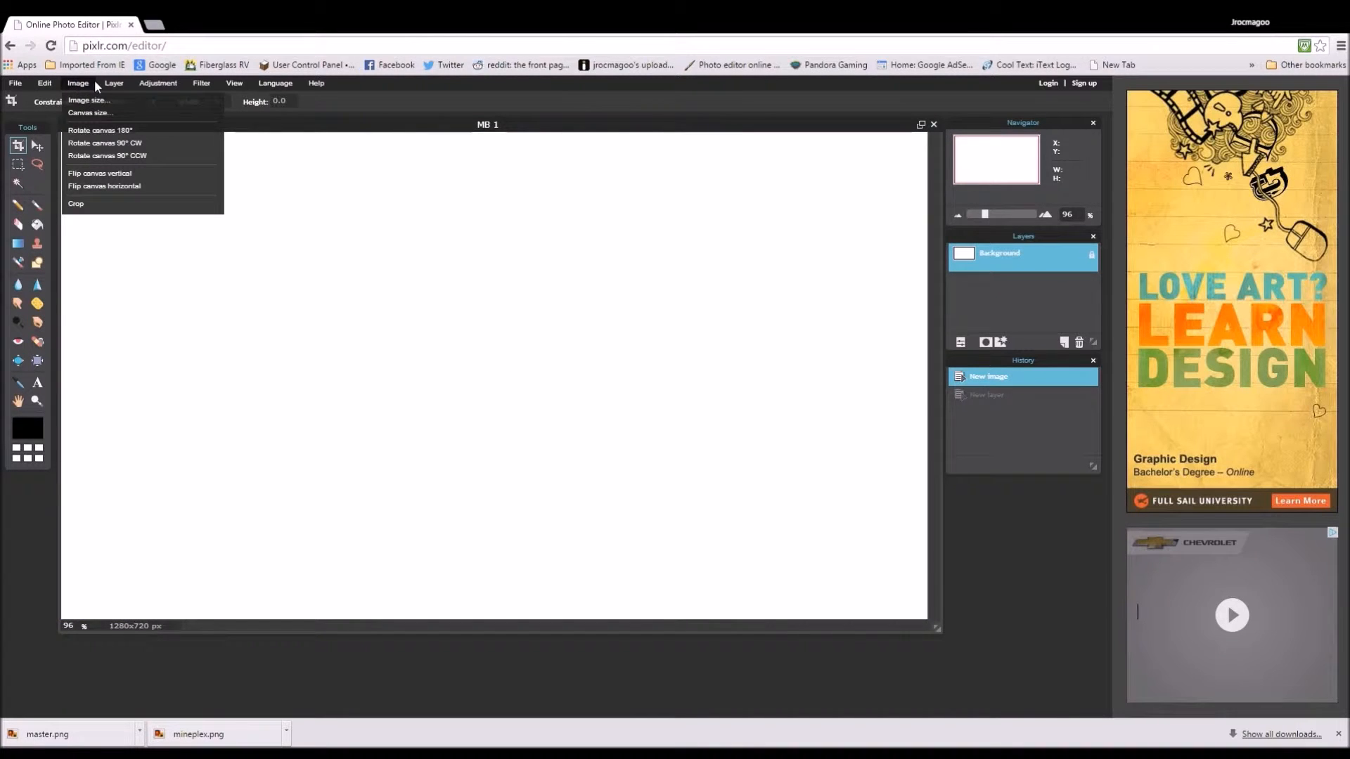
click(113, 83)
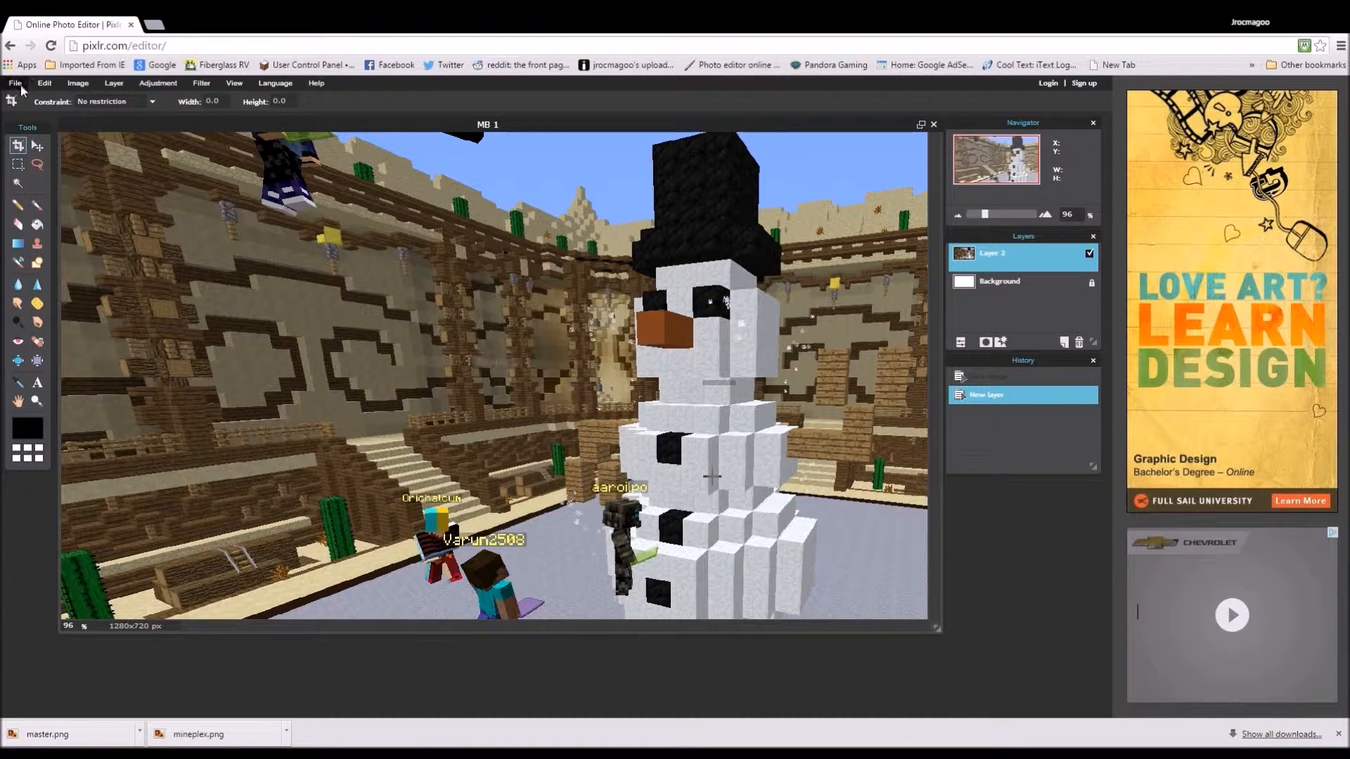
click(14, 83)
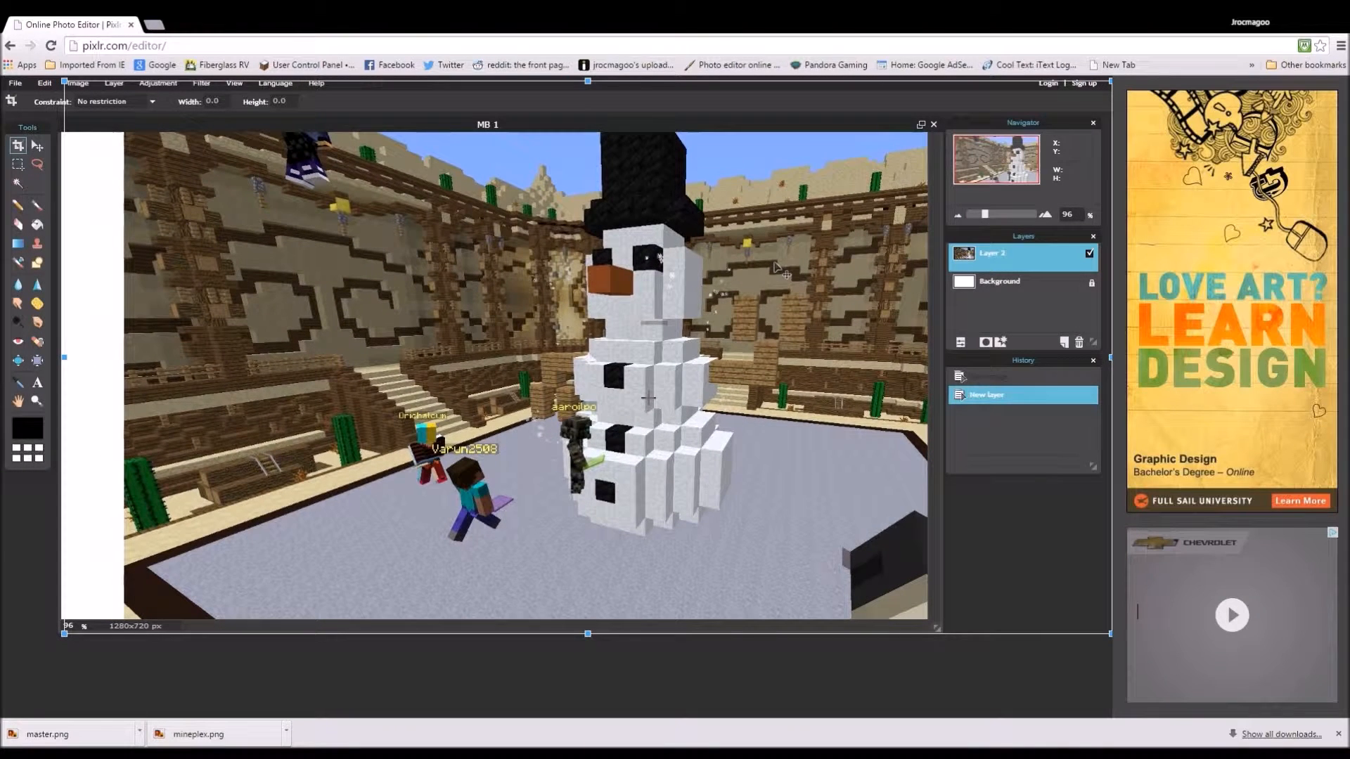
mouse_move(83, 161)
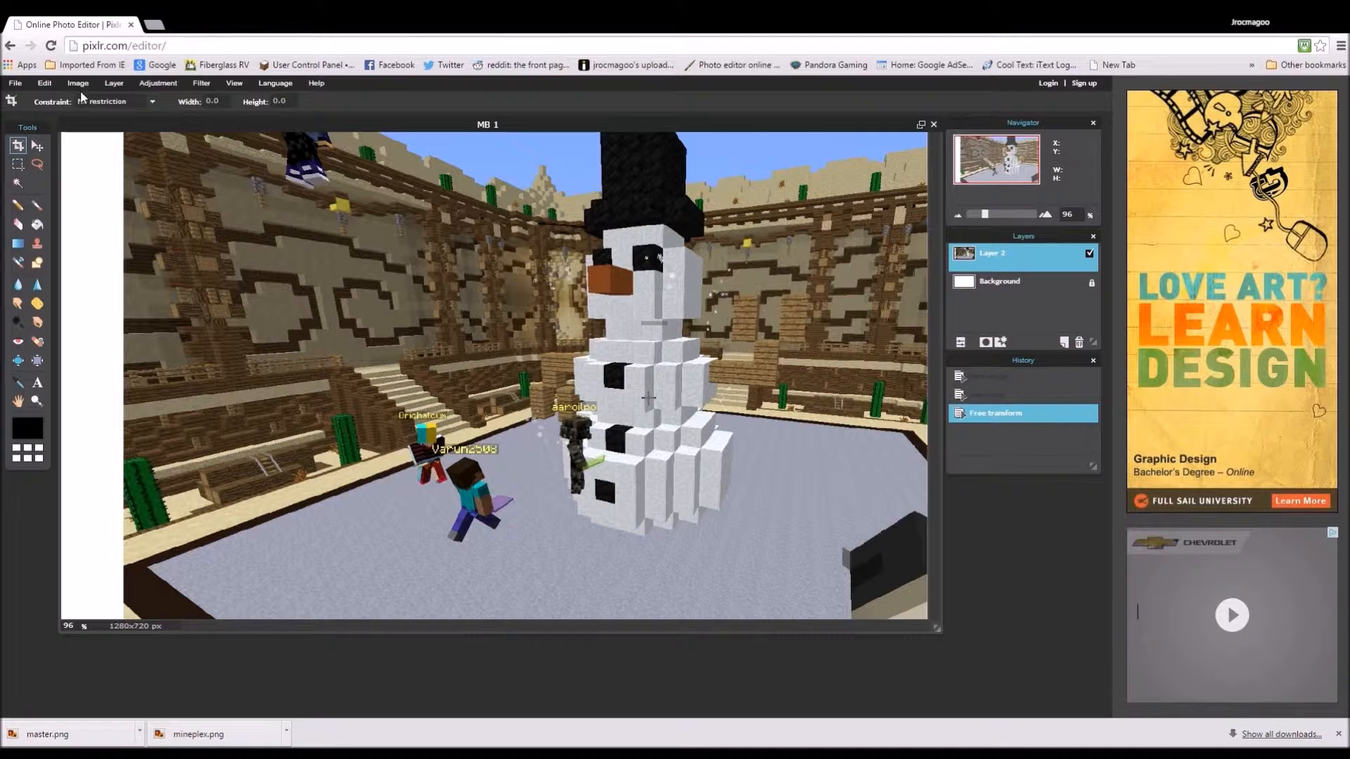
Step: Add the blue Jrocmagoo overlay layer and clear its white area with the Magic Wand
click(113, 83)
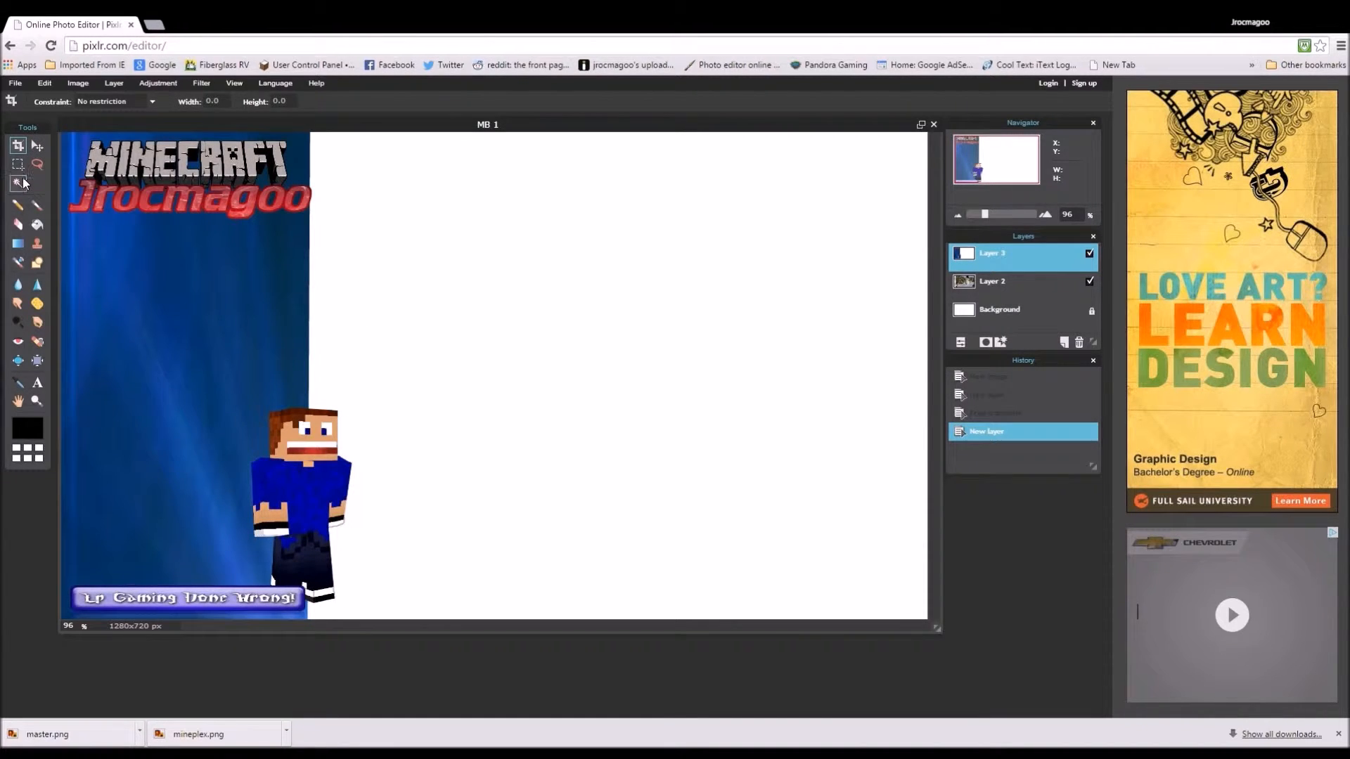
click(17, 182)
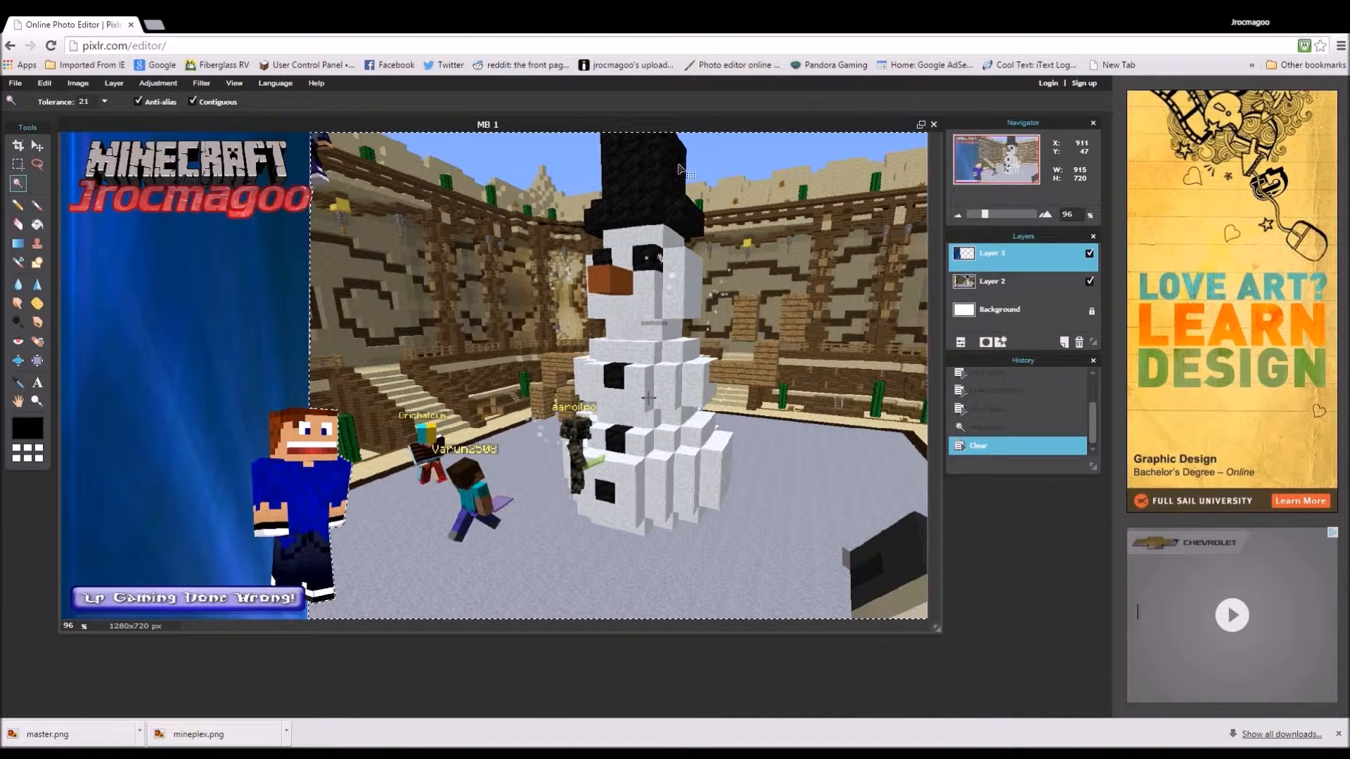
Step: Enlarge and lower the red MASTER BUILDER! title layer, confirming the Free transform
click(113, 83)
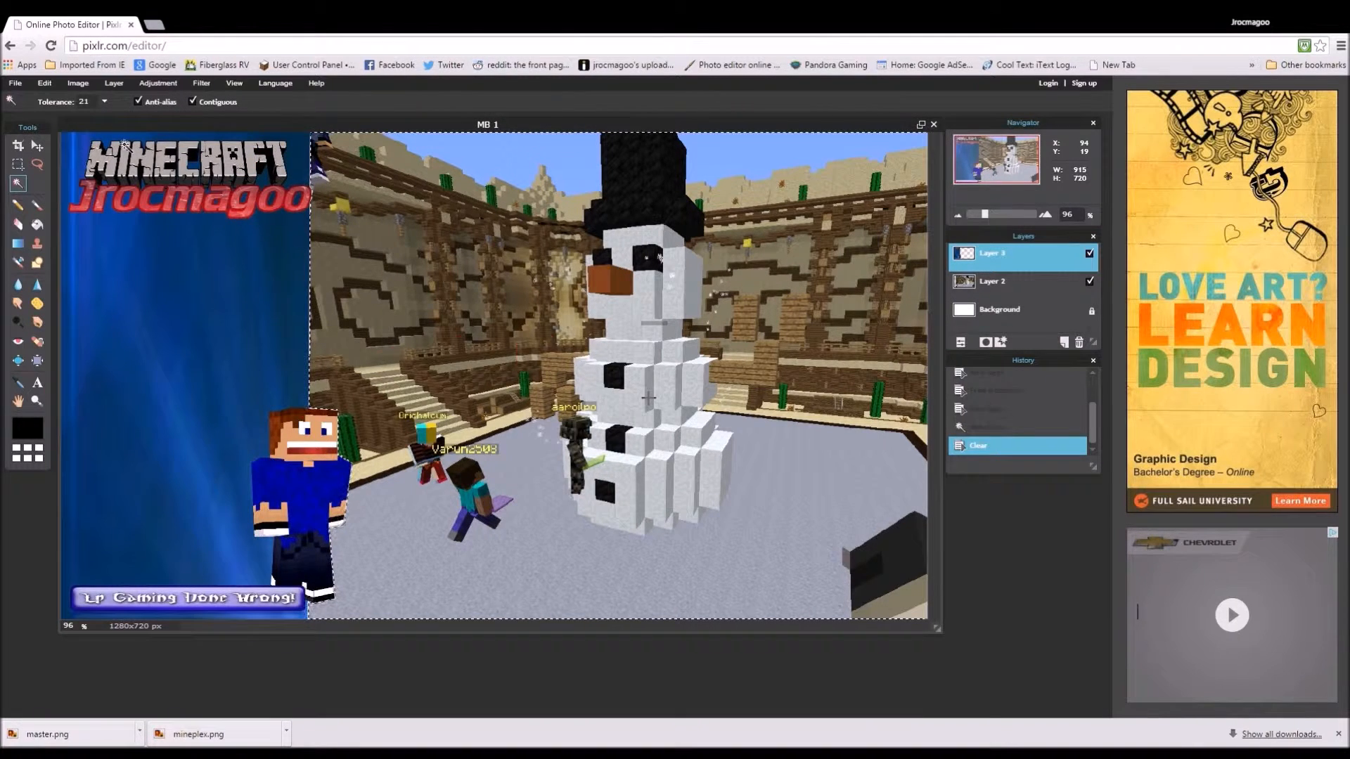
click(44, 83)
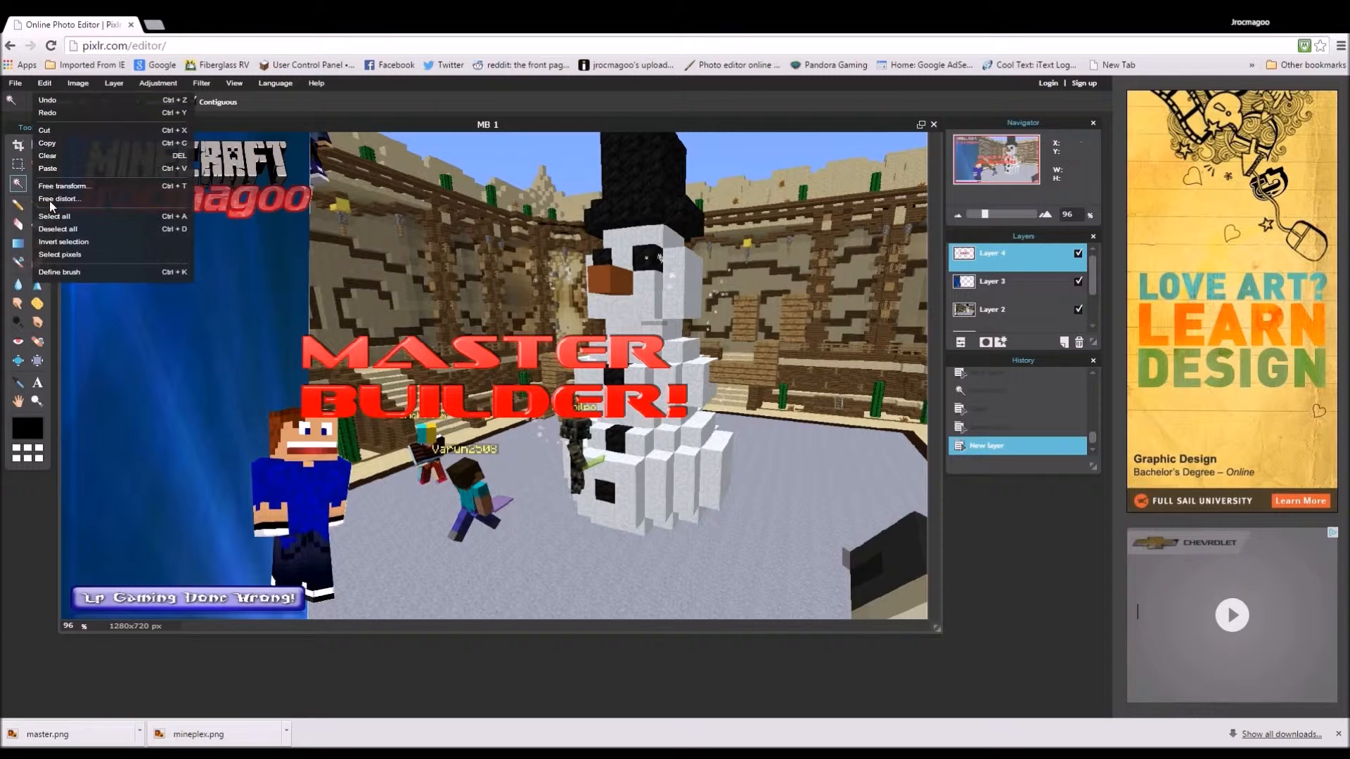
click(65, 186)
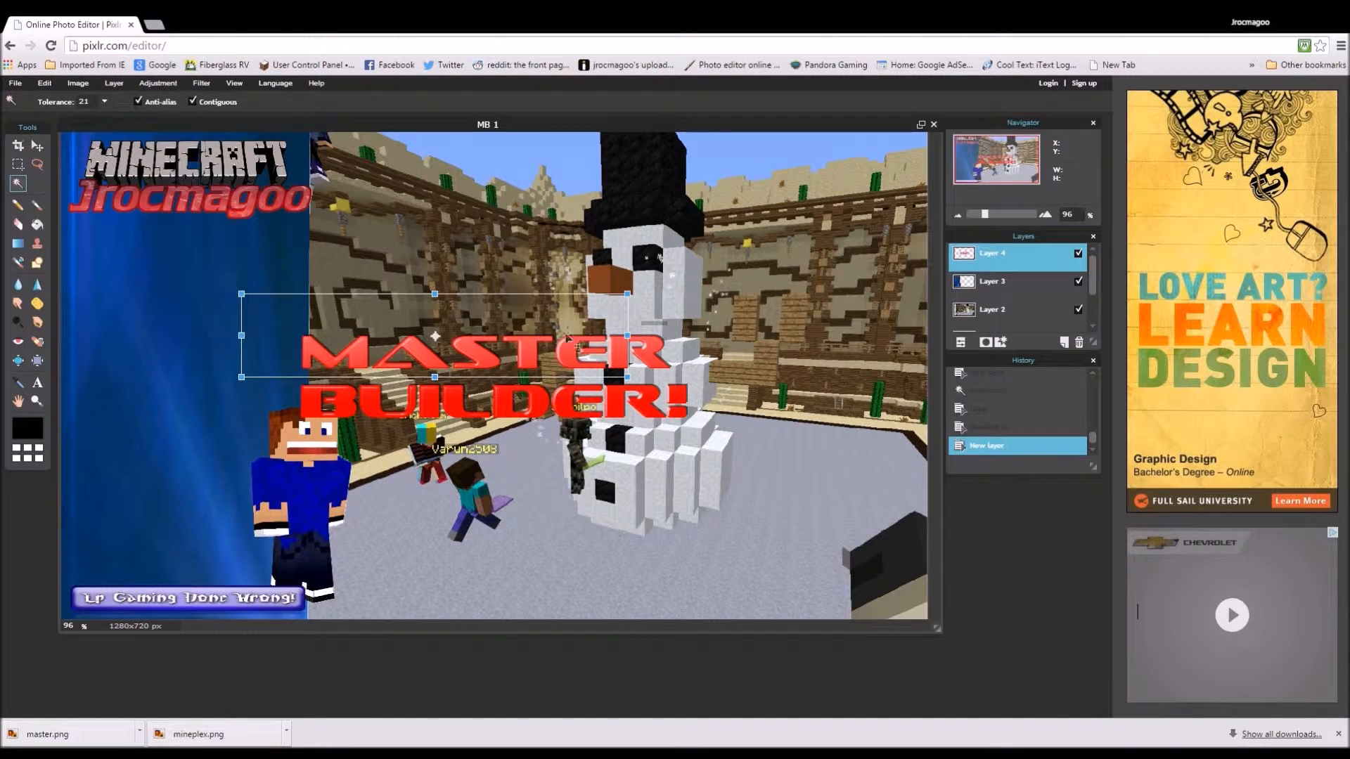
mouse_move(650, 421)
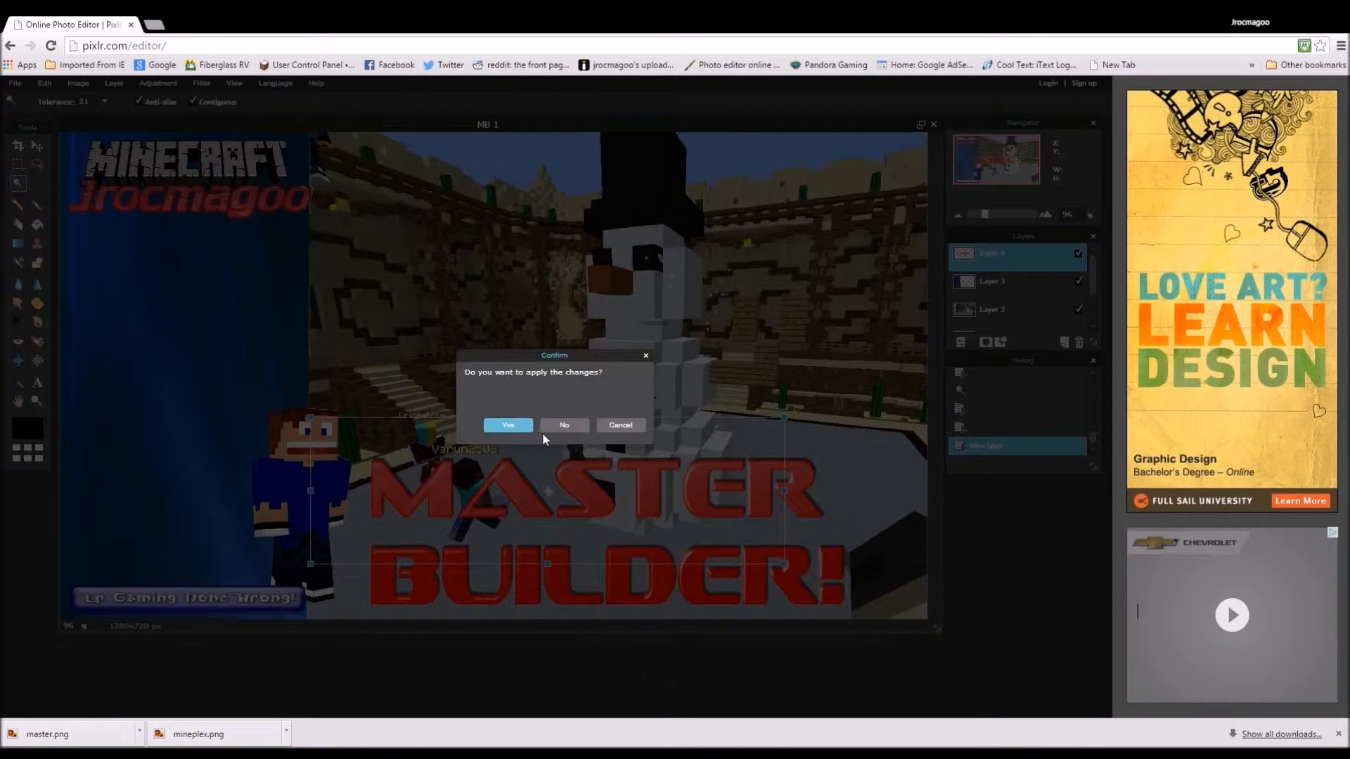
click(508, 425)
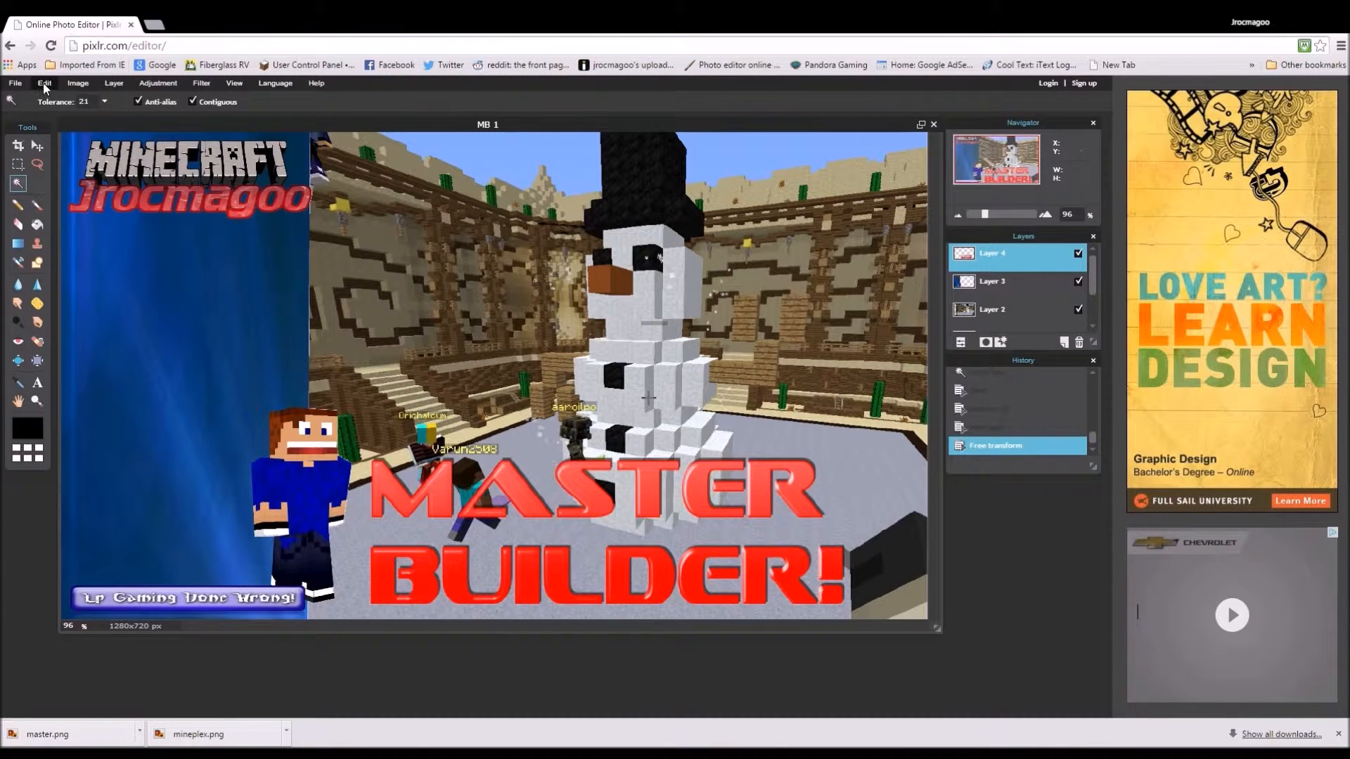
Step: Paste the orange MINEPLEX logo and fit it across the top above the snowman
click(113, 83)
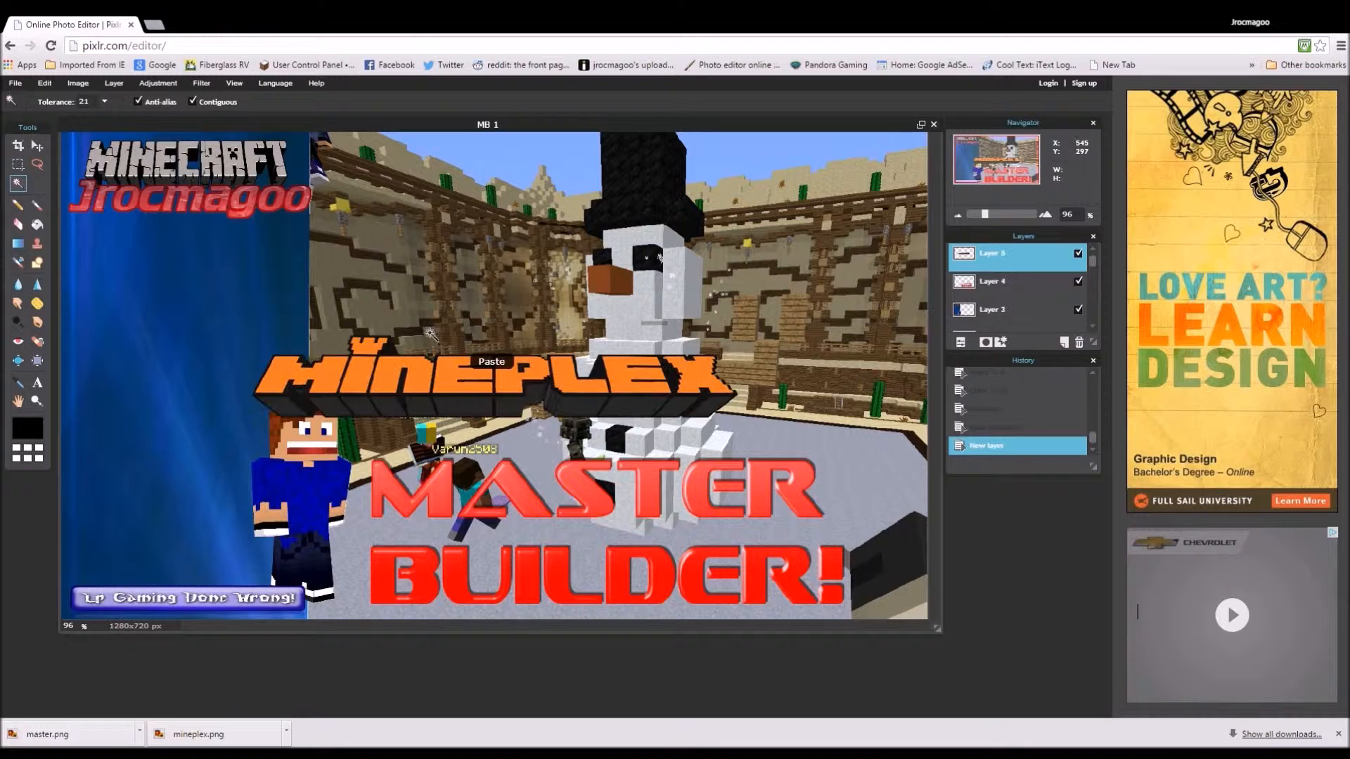
click(44, 82)
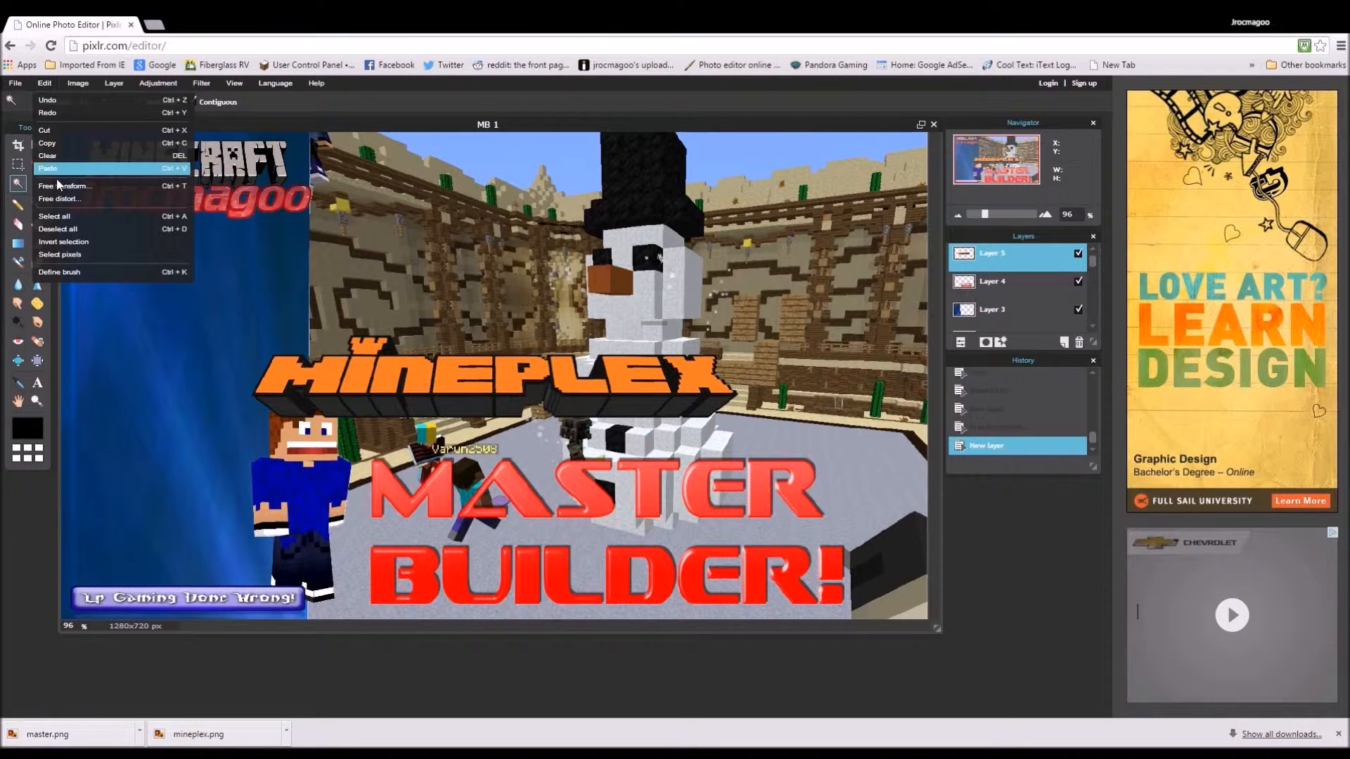
click(65, 186)
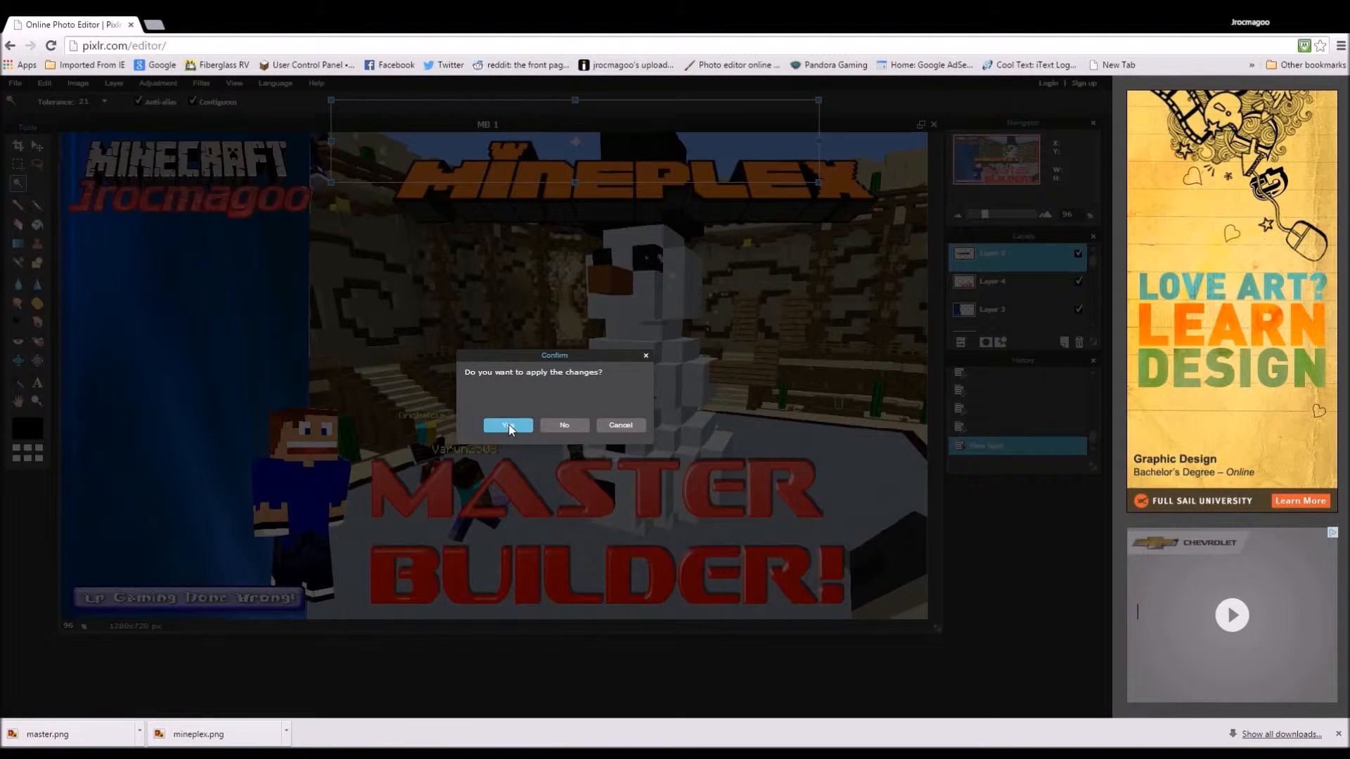
click(506, 424)
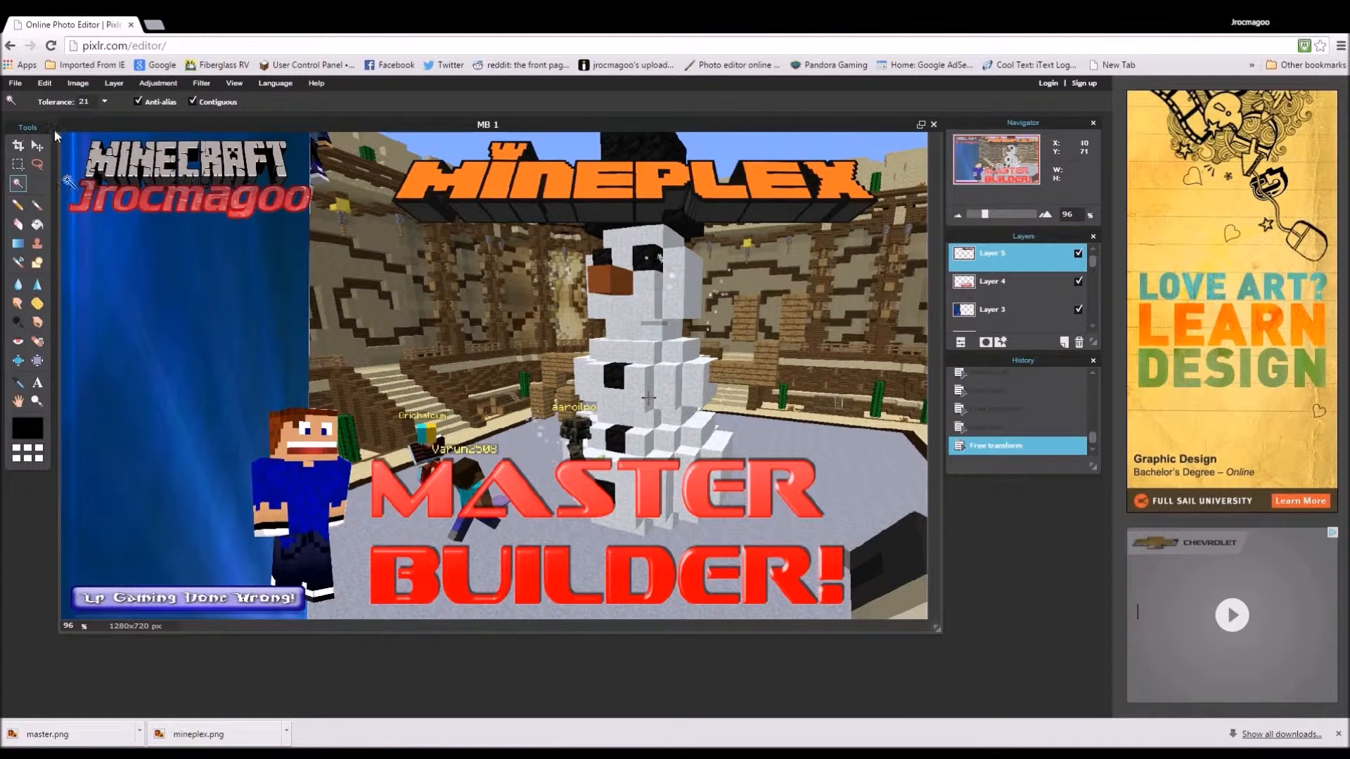
Step: Paste the #1 graphic and enlarge it onto the left side beside the character
click(113, 83)
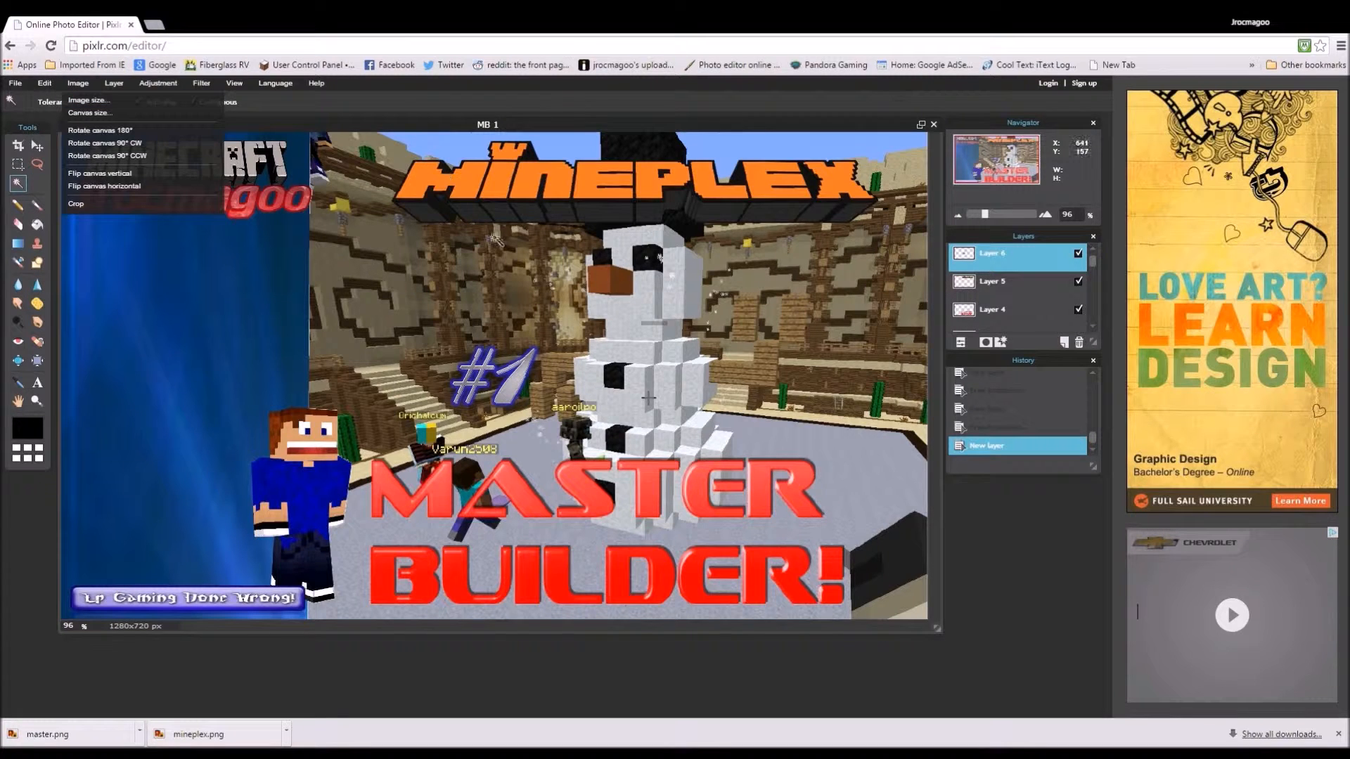
mouse_move(90, 130)
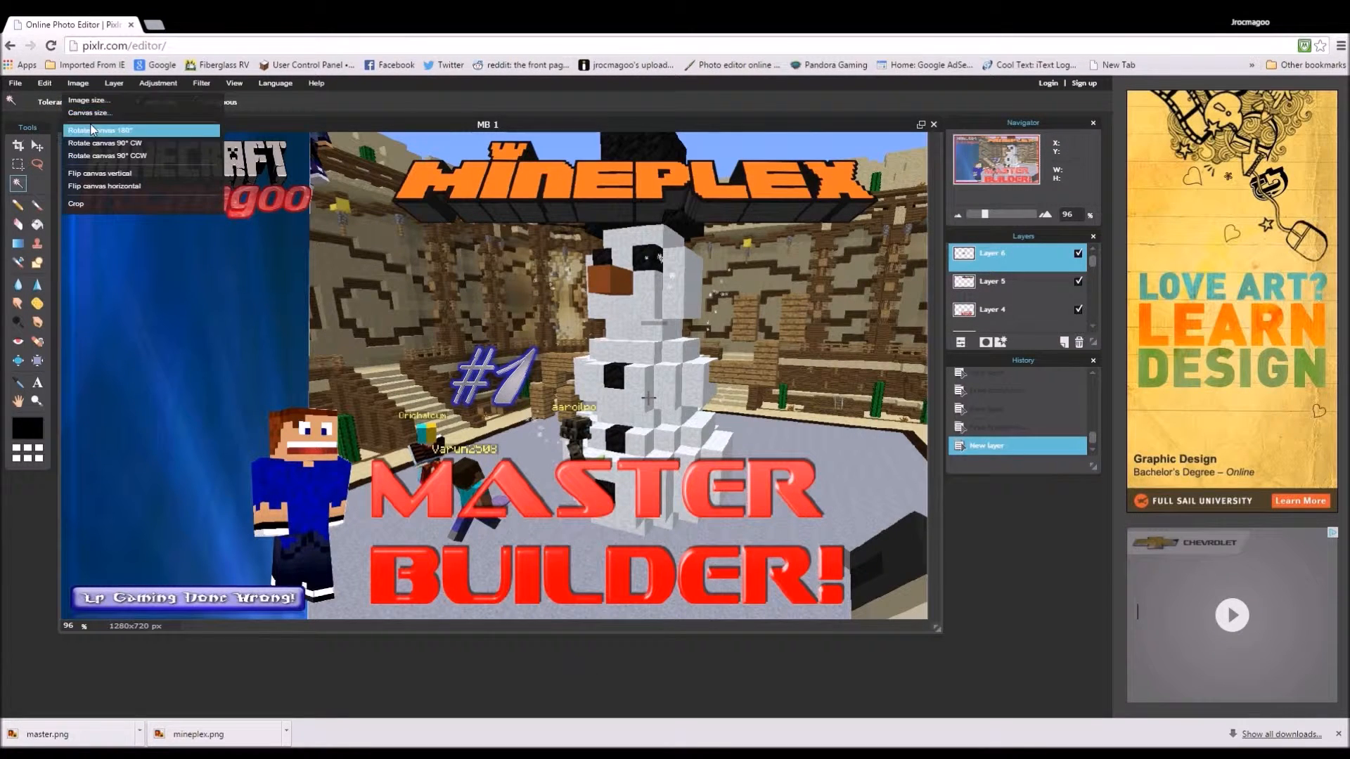
mouse_move(85, 100)
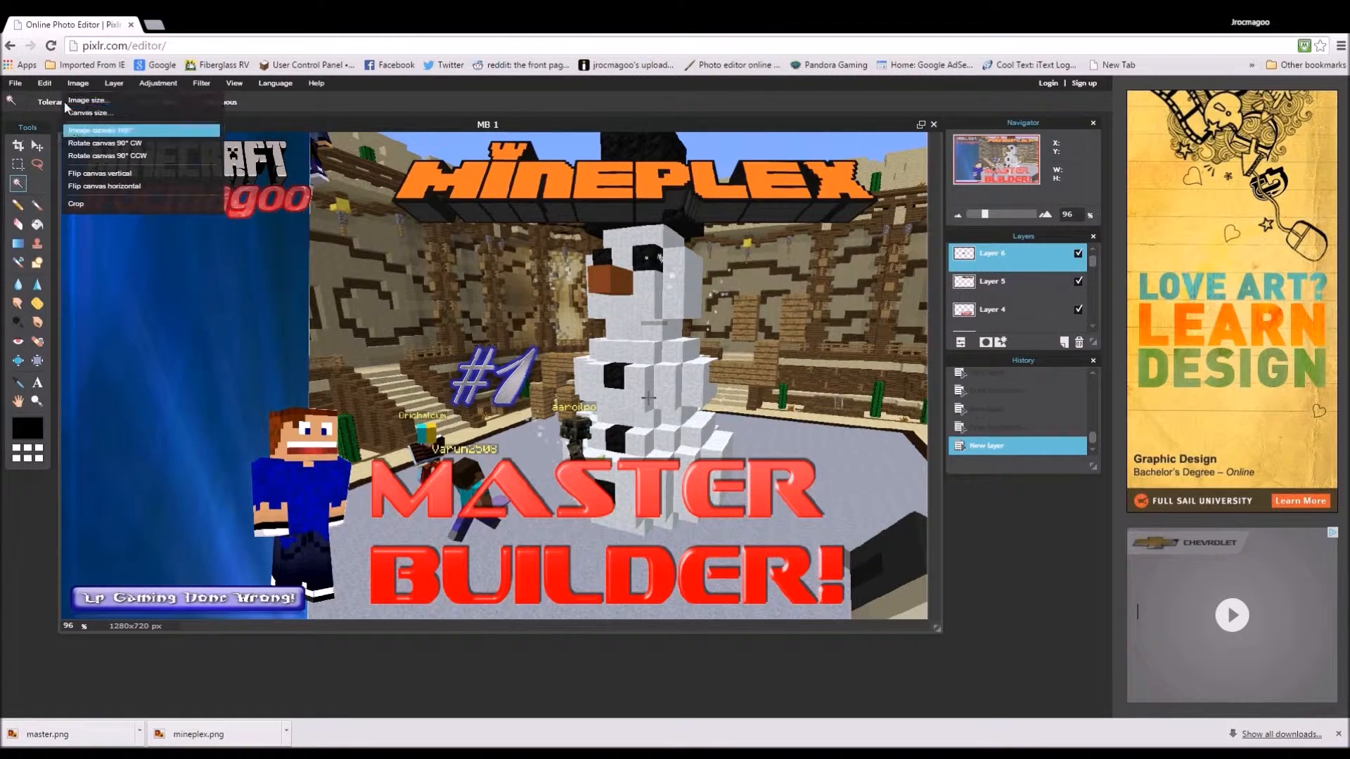
click(44, 83)
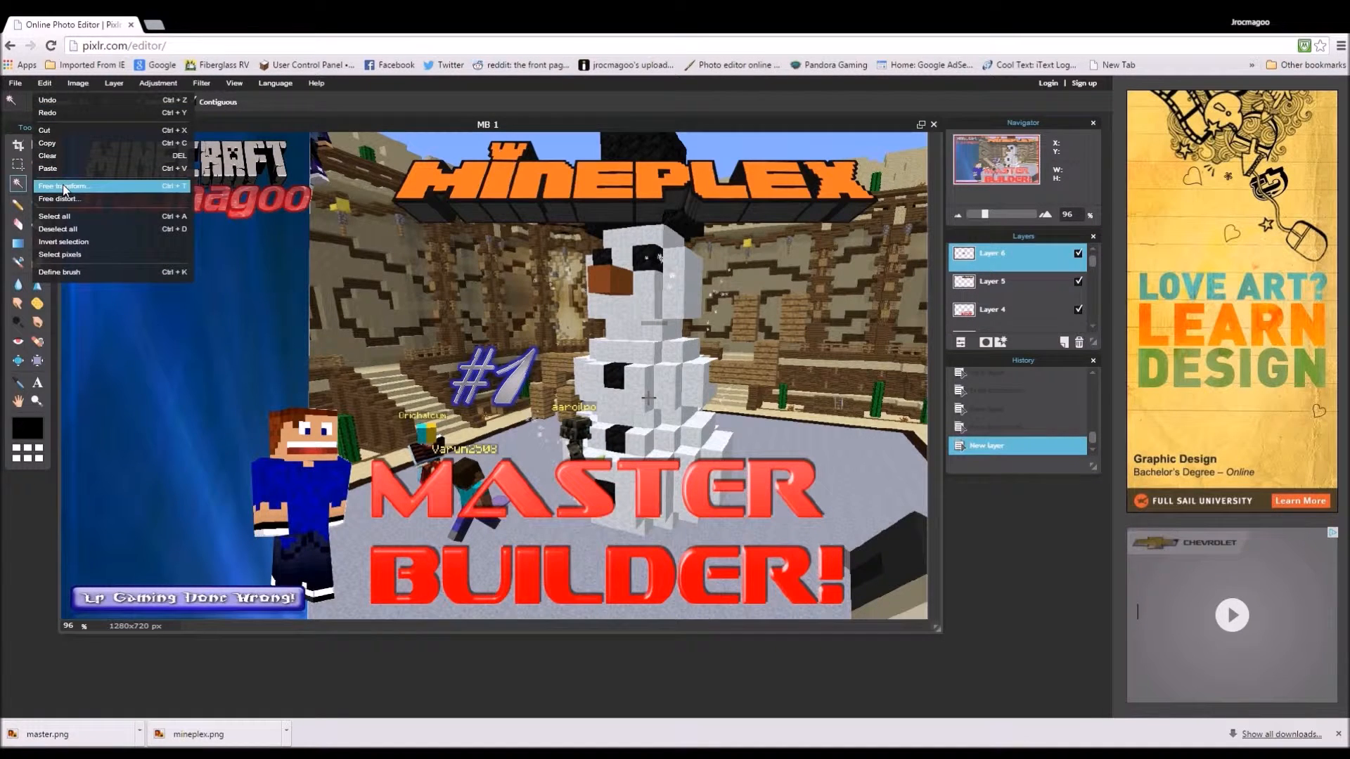
click(65, 186)
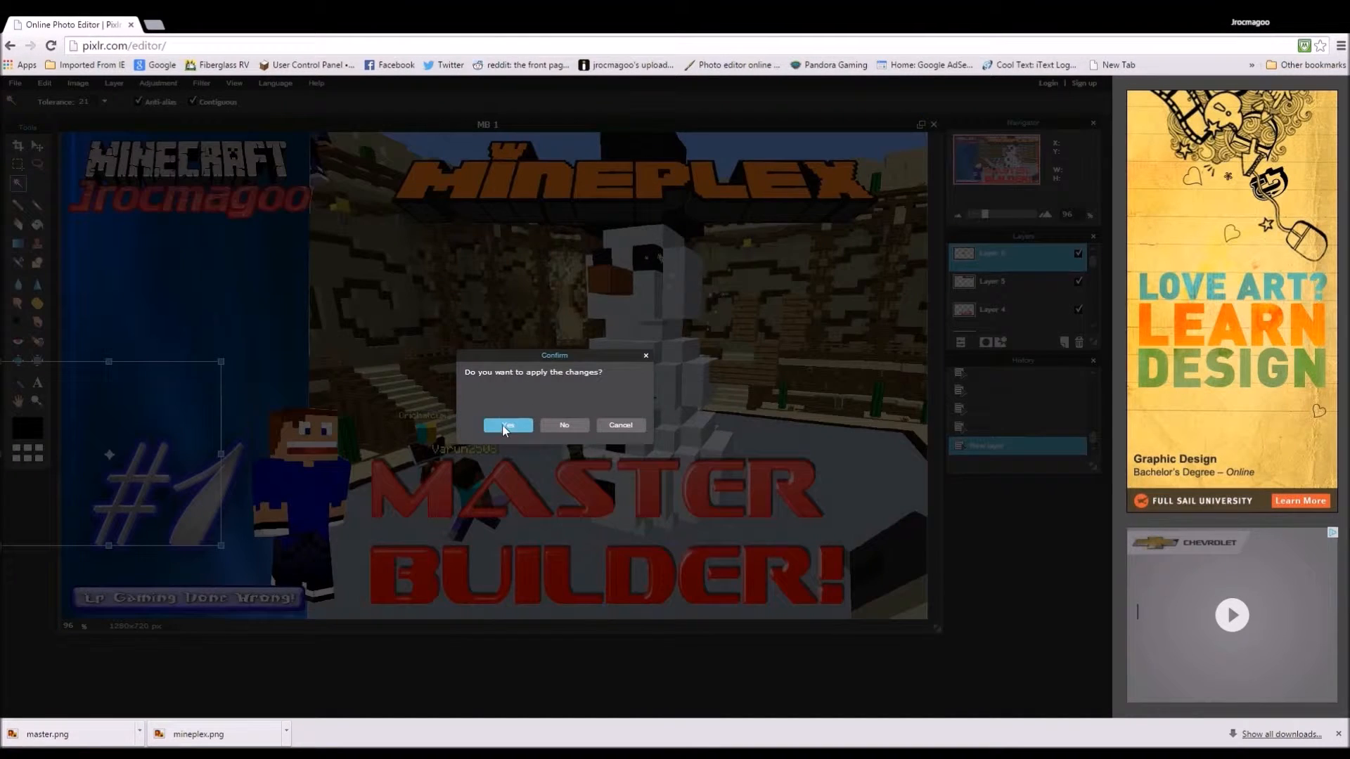
click(508, 424)
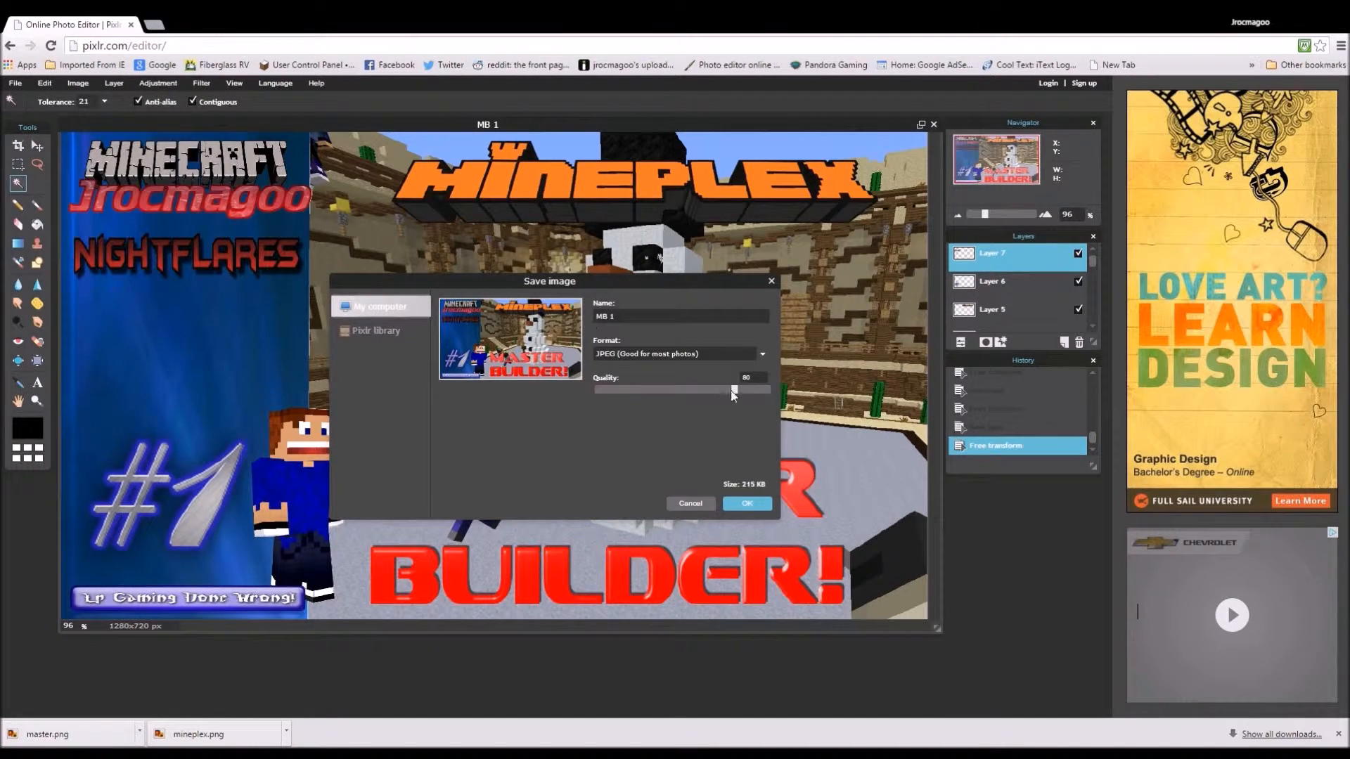
Step: Raise the JPEG export quality to 100 (about 966 KB)
drag(732, 389, 769, 389)
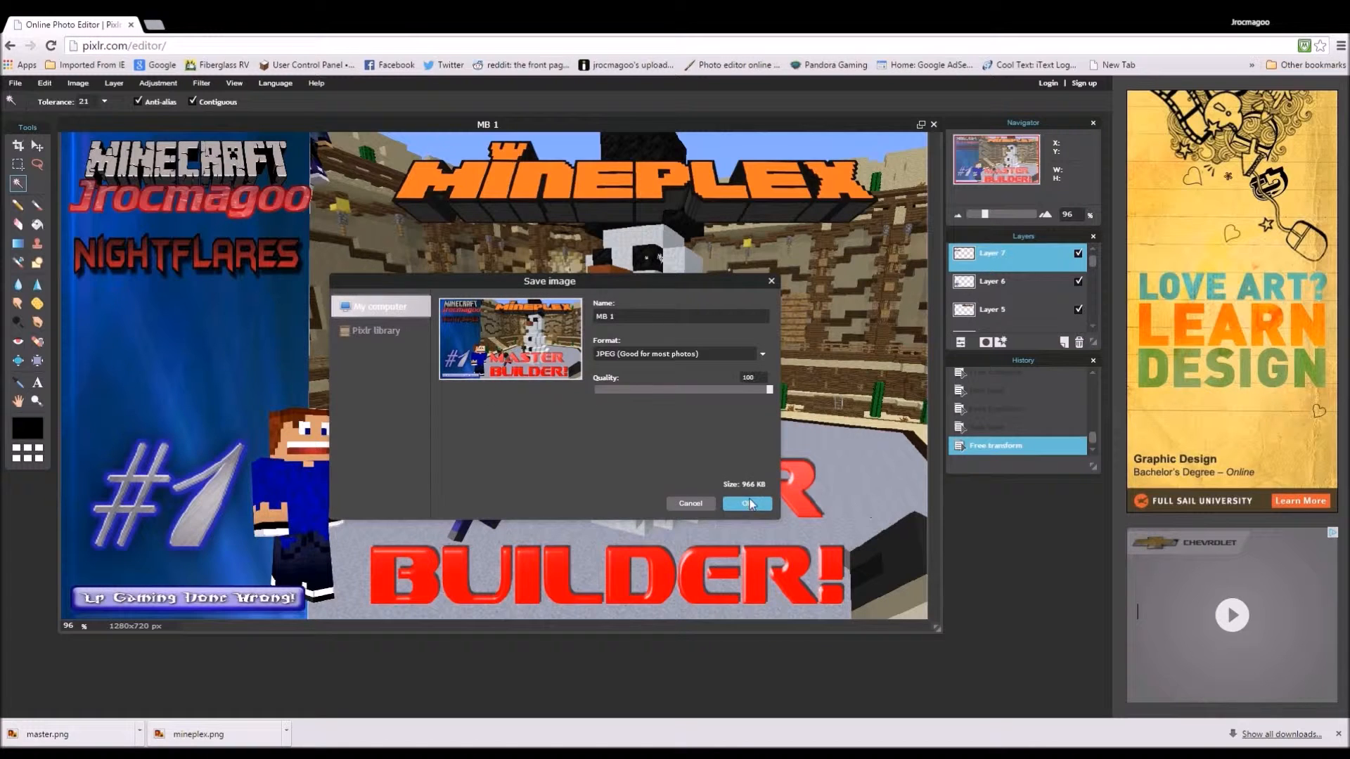
mouse_move(895, 582)
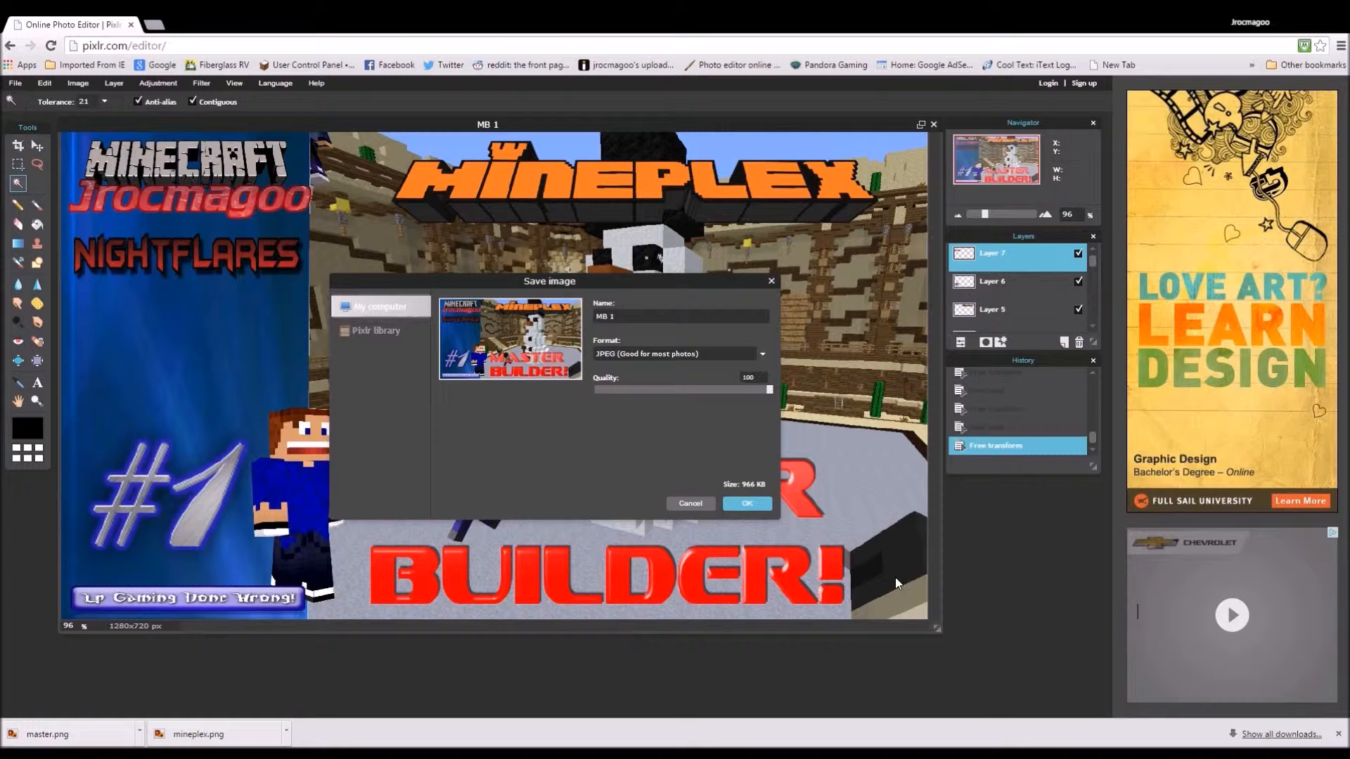
Step: Save the thumbnail as JPEG and go to the Cool Text logo generator
click(745, 504)
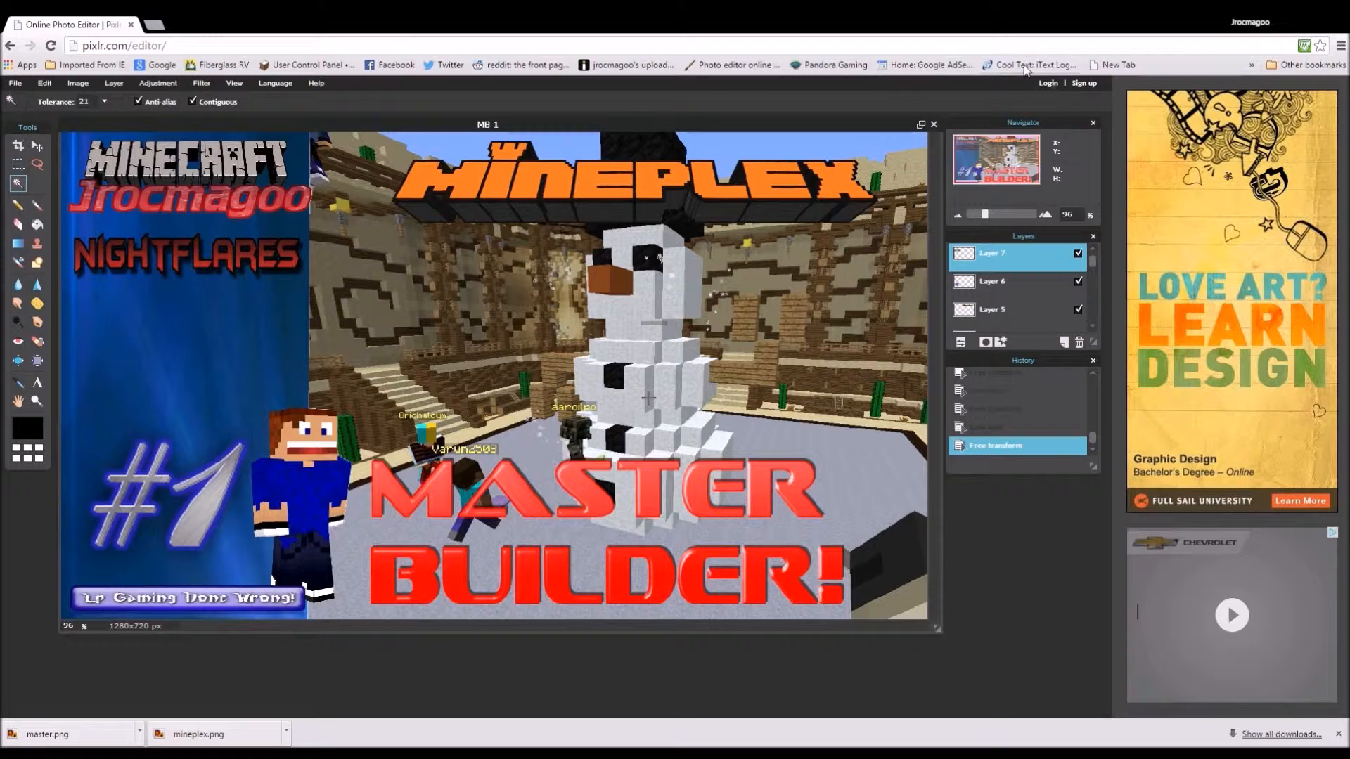
click(1029, 65)
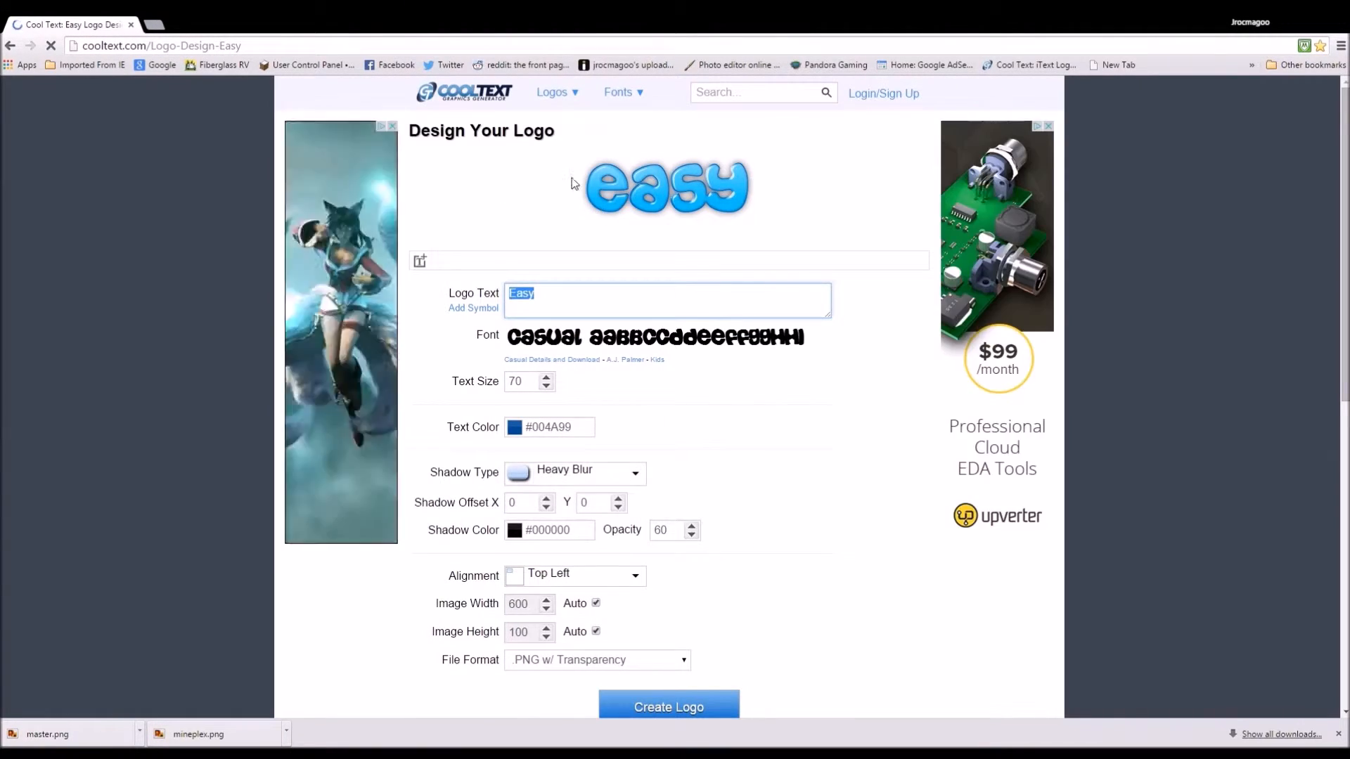
Step: Browse the Cool Text logo style gallery and choose the Fun style
click(551, 93)
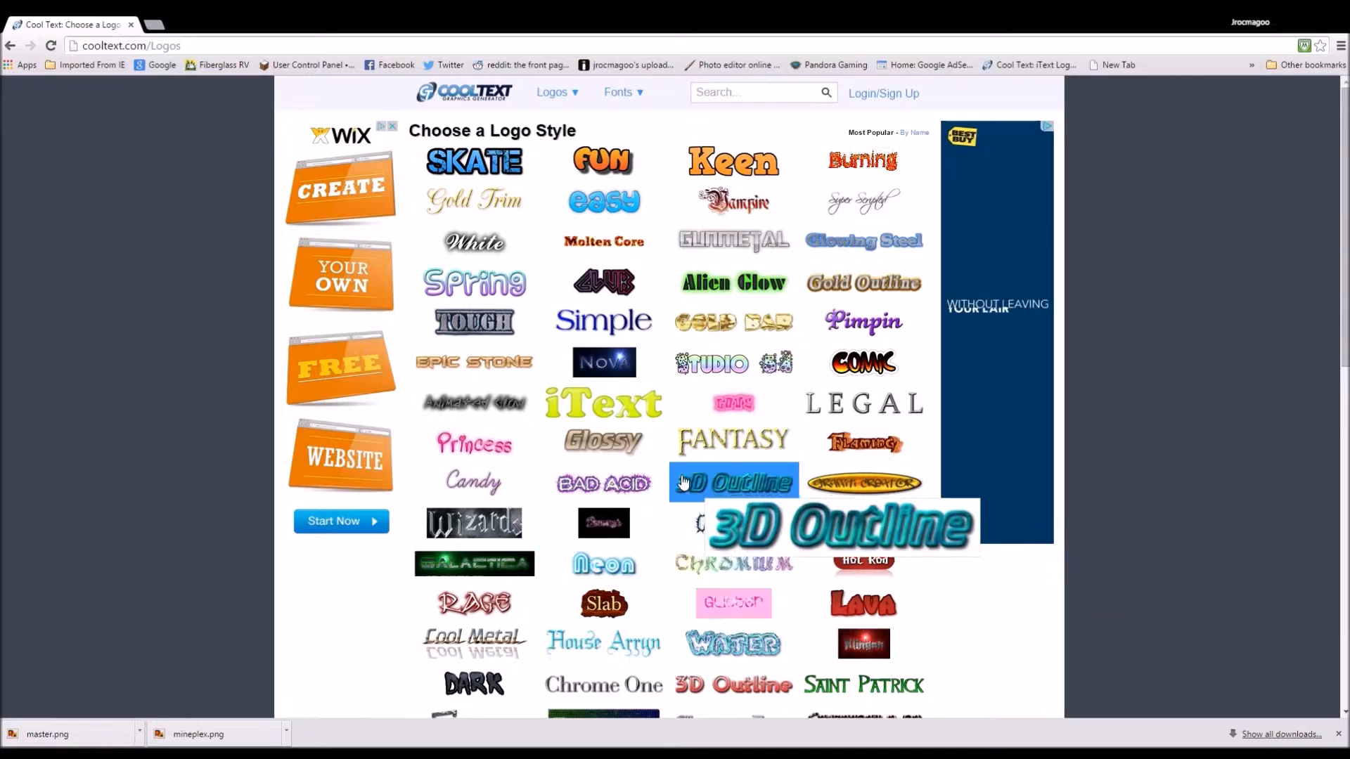
scroll(down, 3)
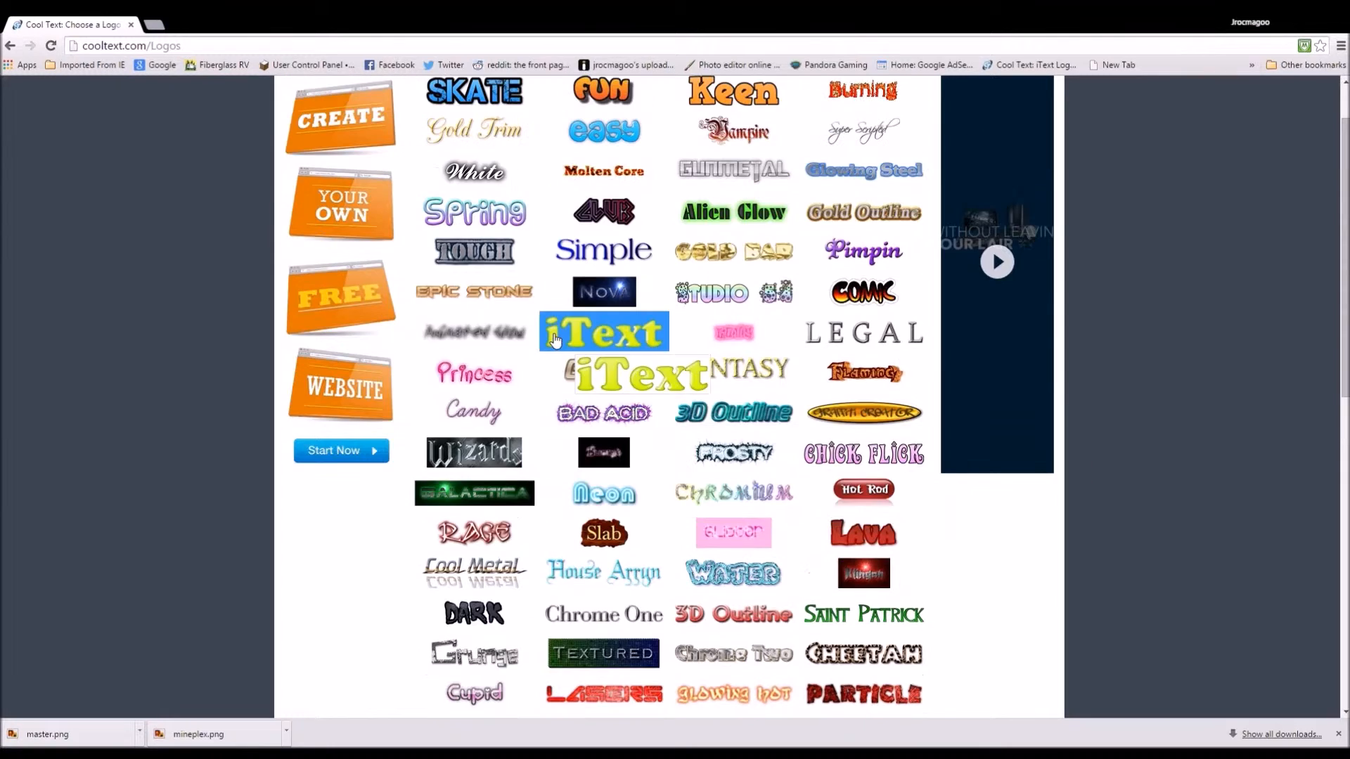
click(603, 159)
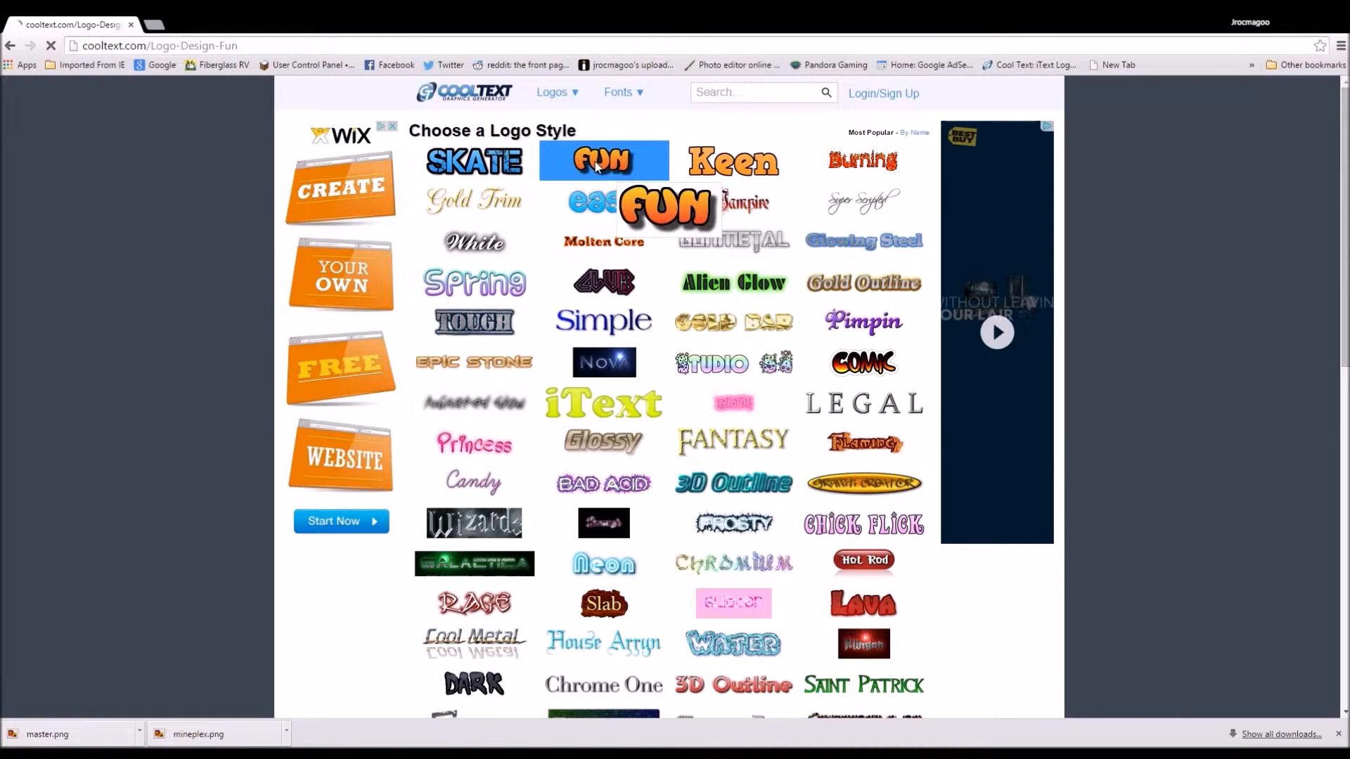
Step: Change the logo text to "Hello" and choose the Debussy font from the Famous category
click(603, 160)
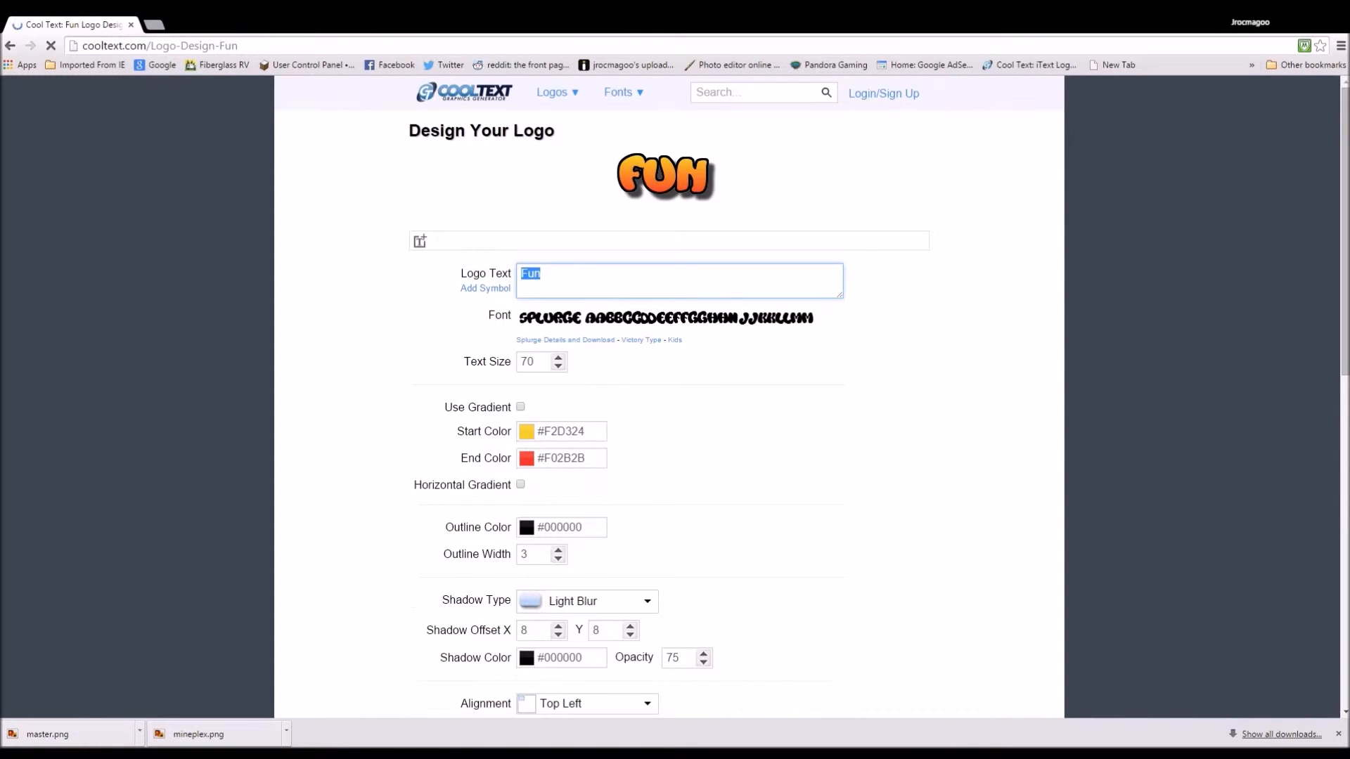
text(Hello)
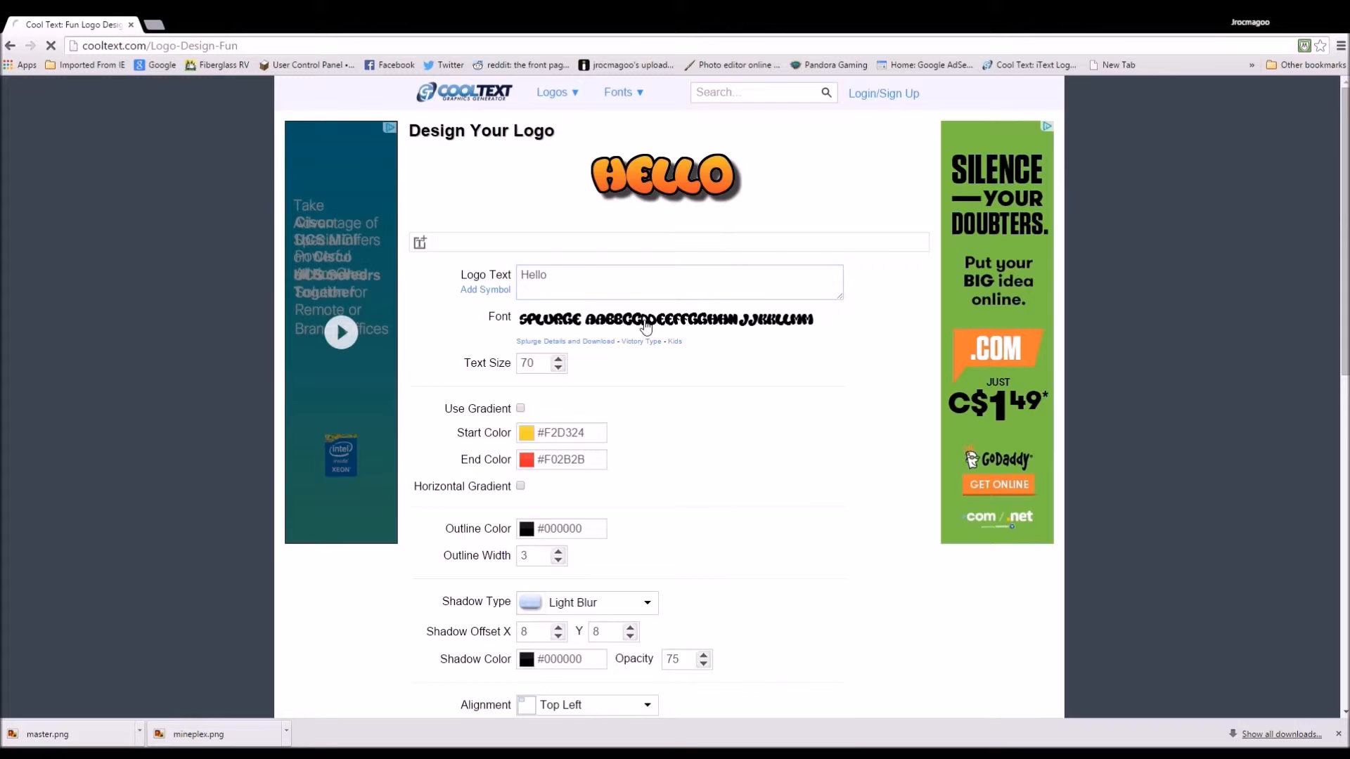
click(662, 320)
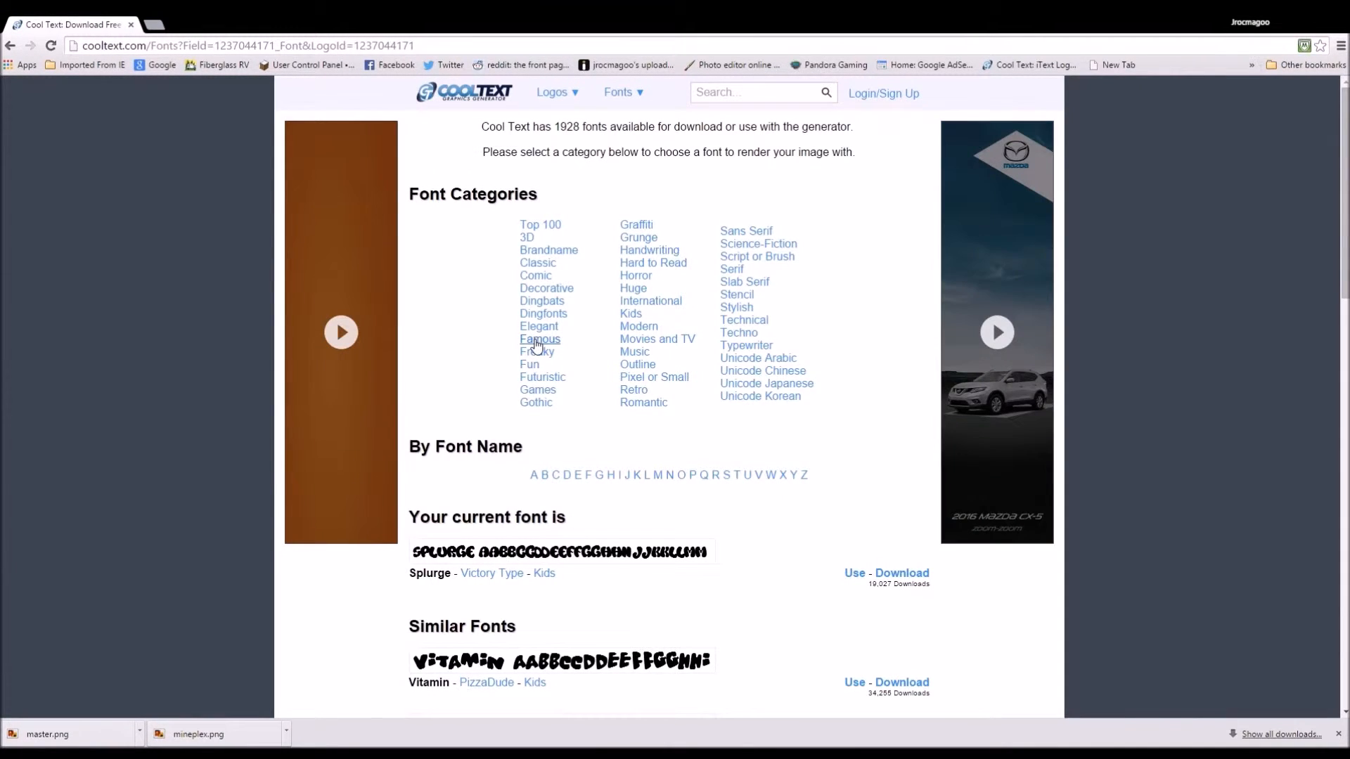
click(539, 339)
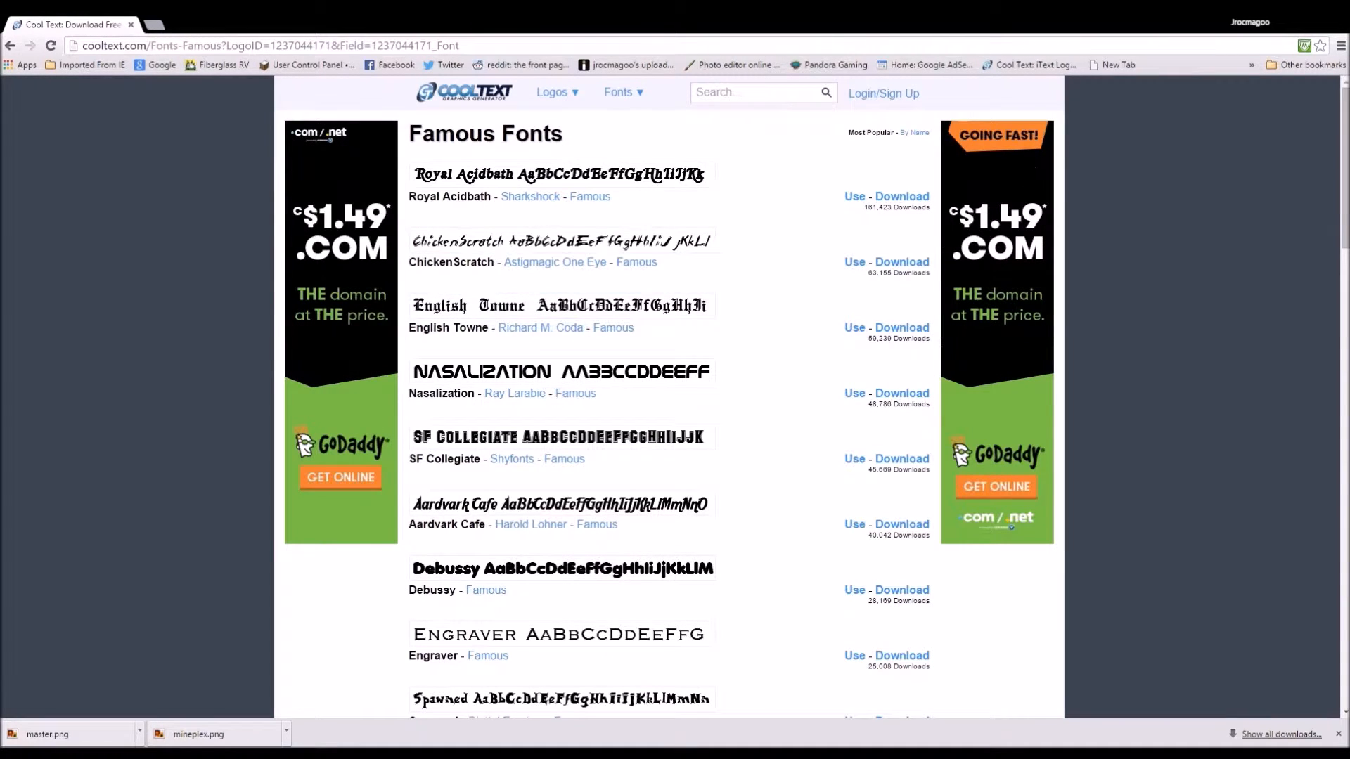
scroll(down, 3)
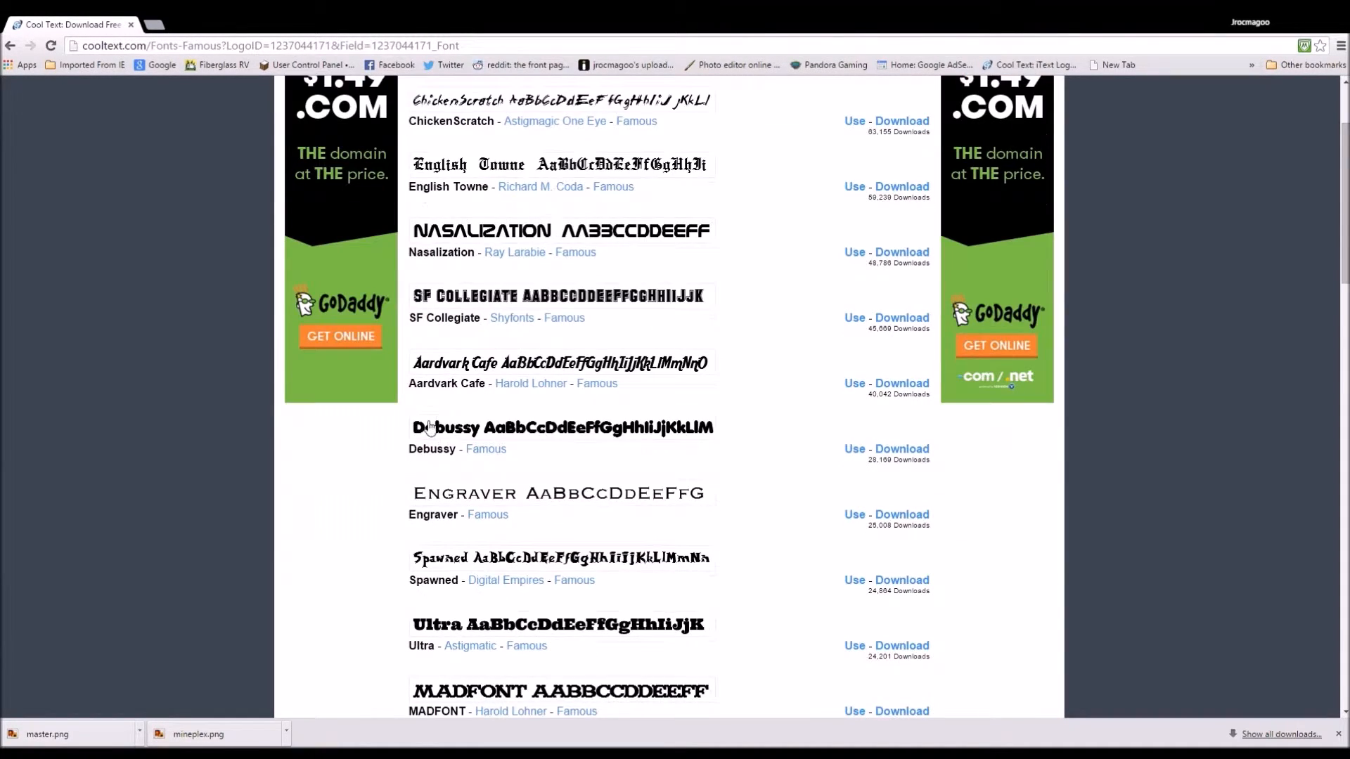
click(853, 449)
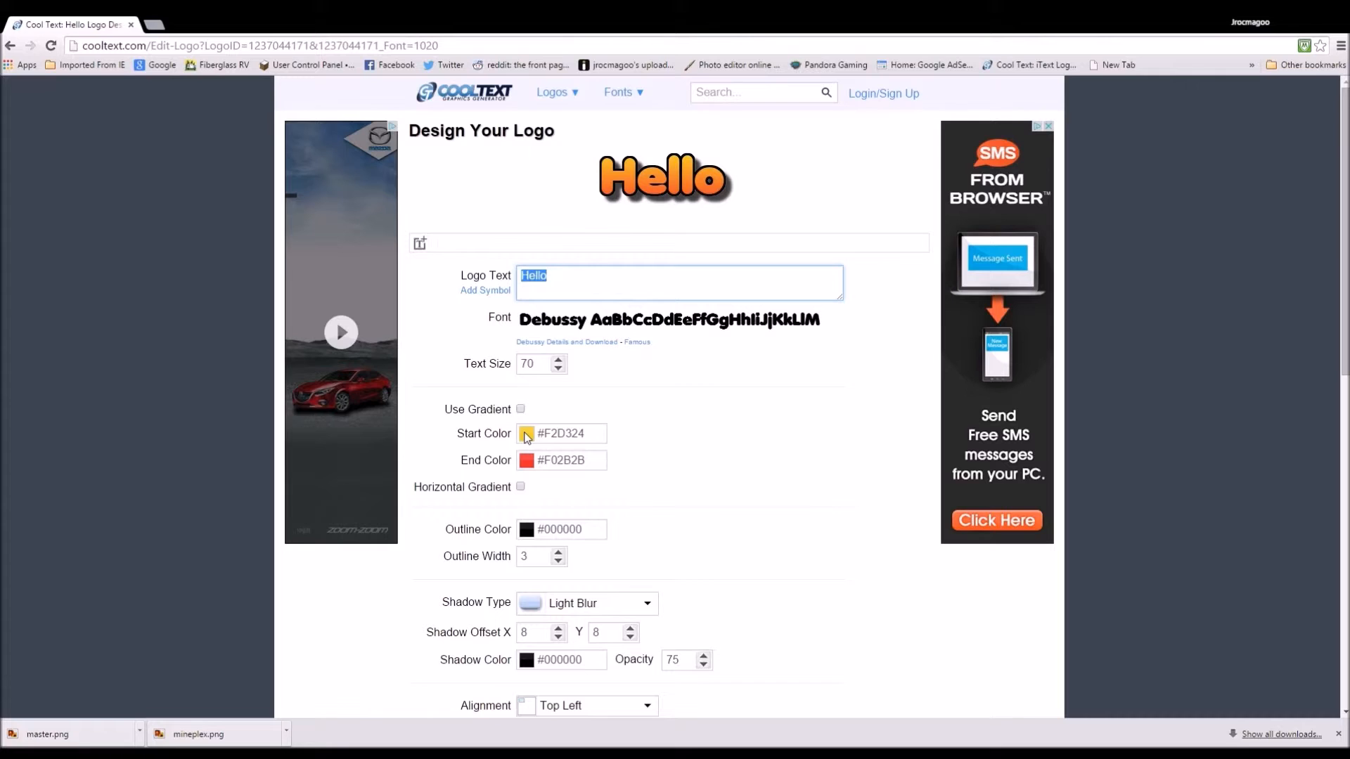
Step: Set Start Color #F525F5, End Color #7BF22C and Text Size 105 for the Hello logo
click(525, 433)
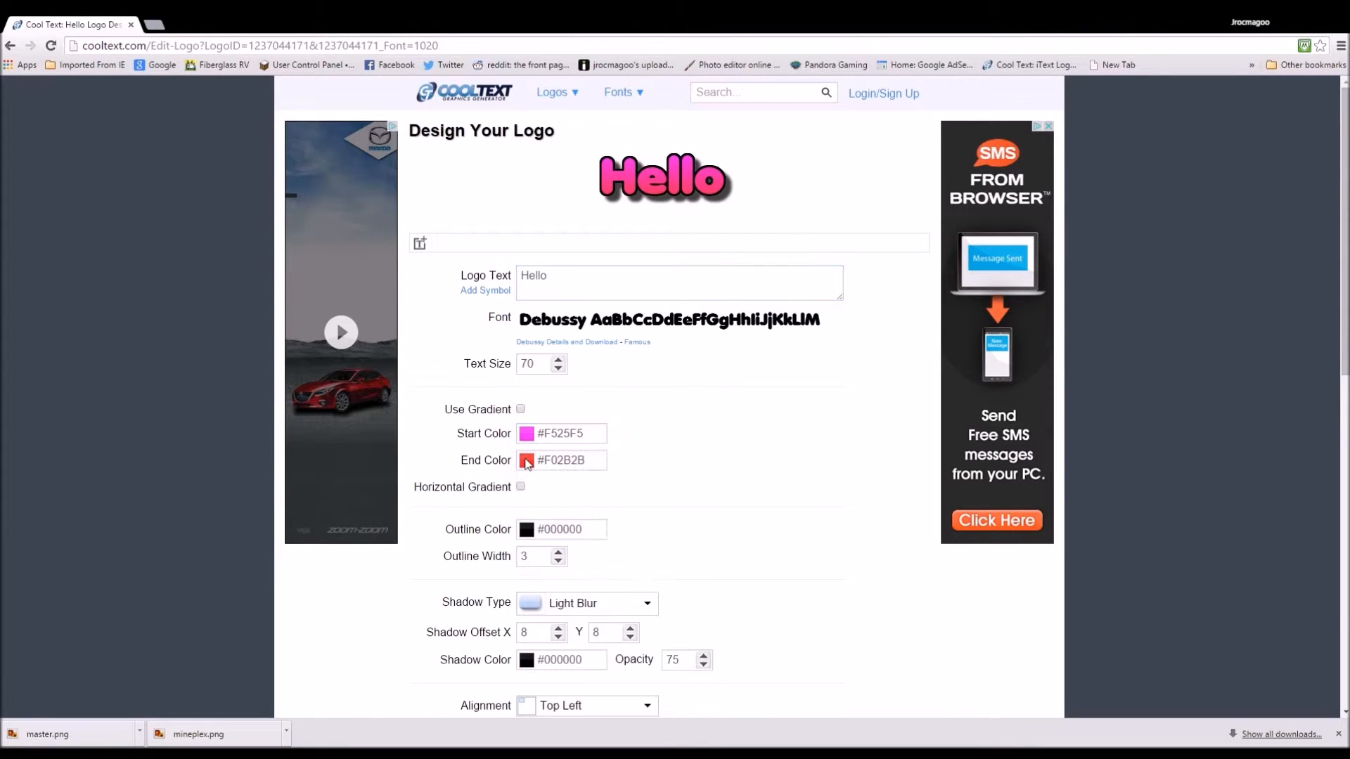
click(526, 460)
text(105)
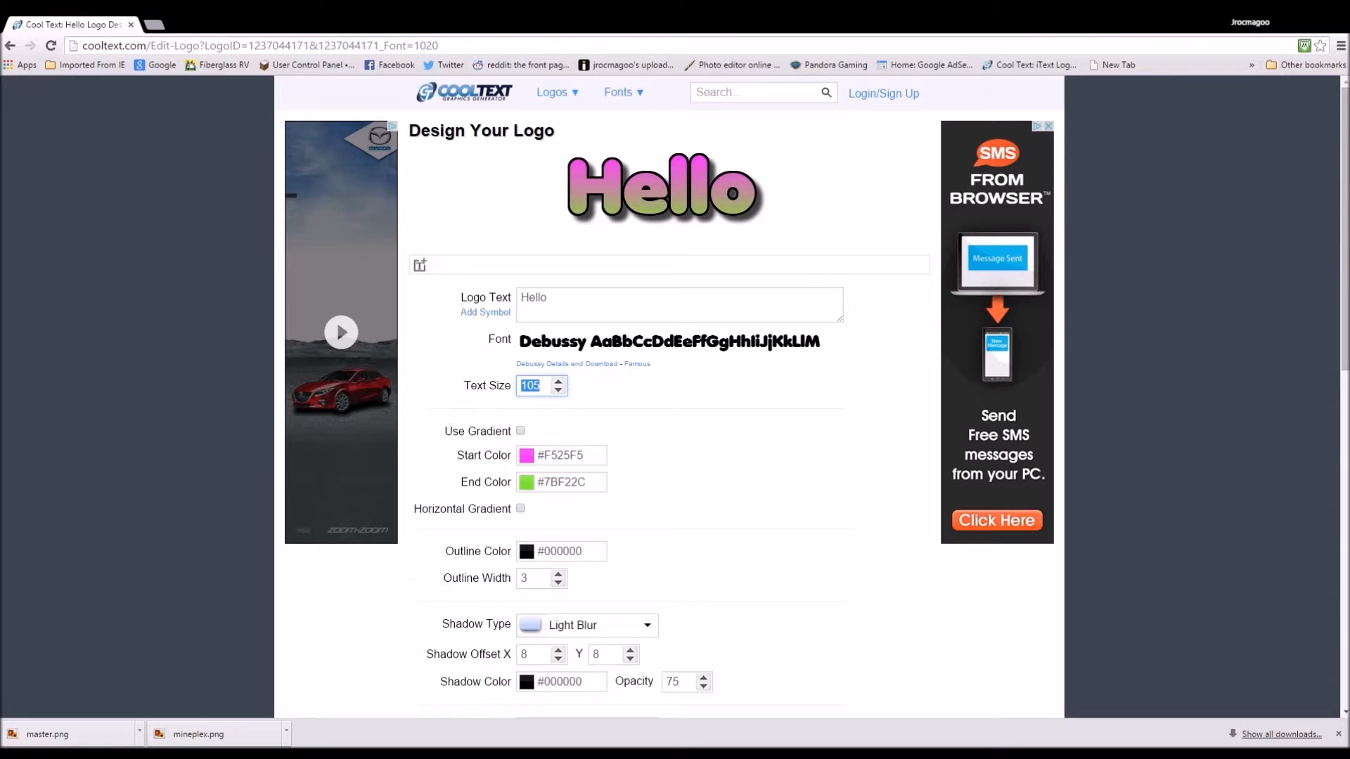
click(619, 93)
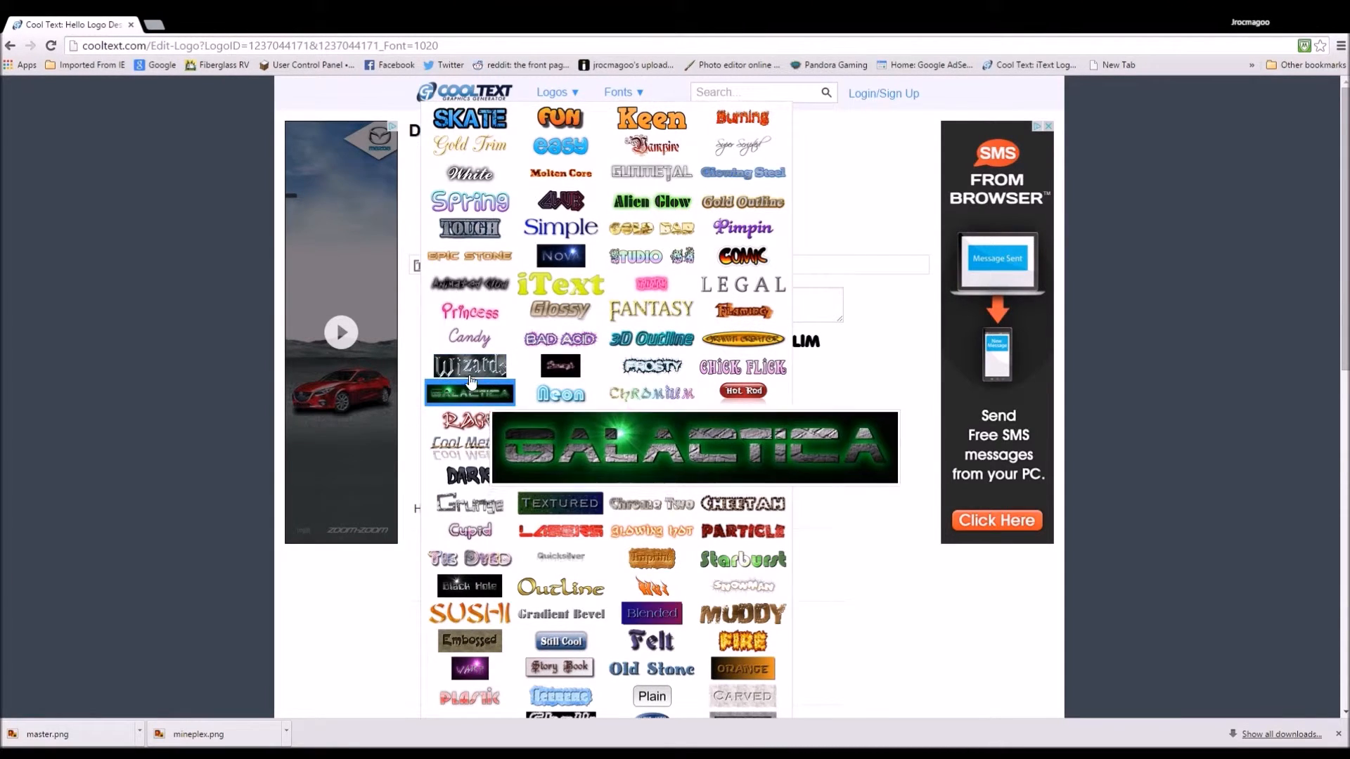
click(470, 392)
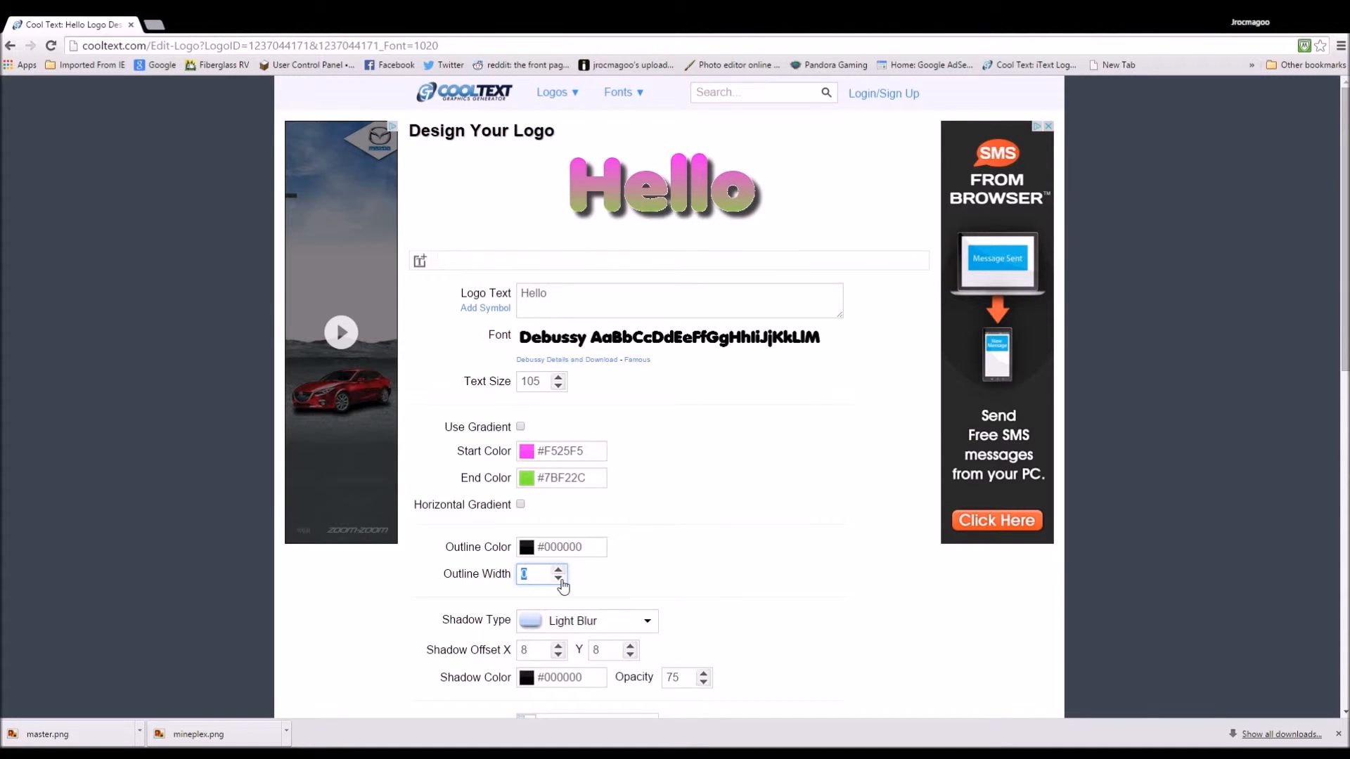
Step: Set the logo's Outline Width to 10 and its Shadow Type to Sharp
click(556, 570)
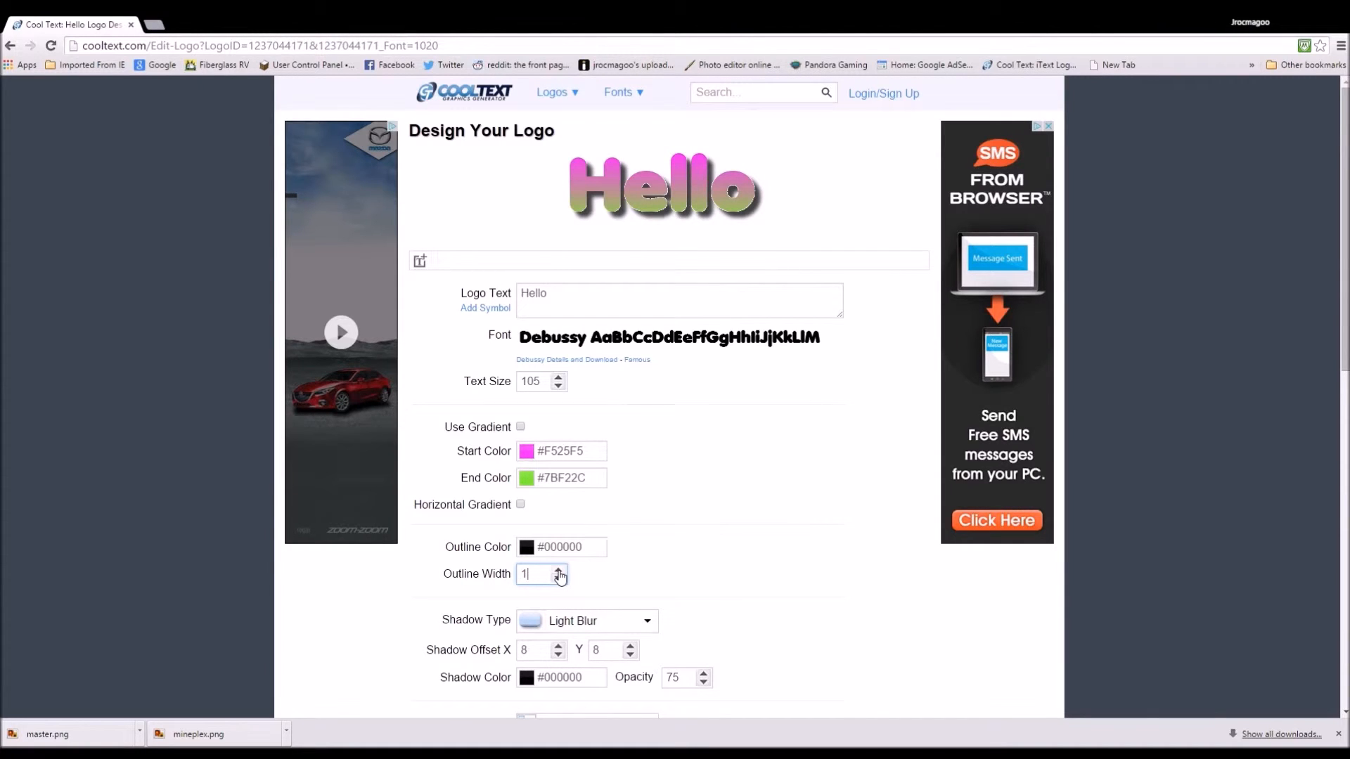
click(557, 570)
text(0)
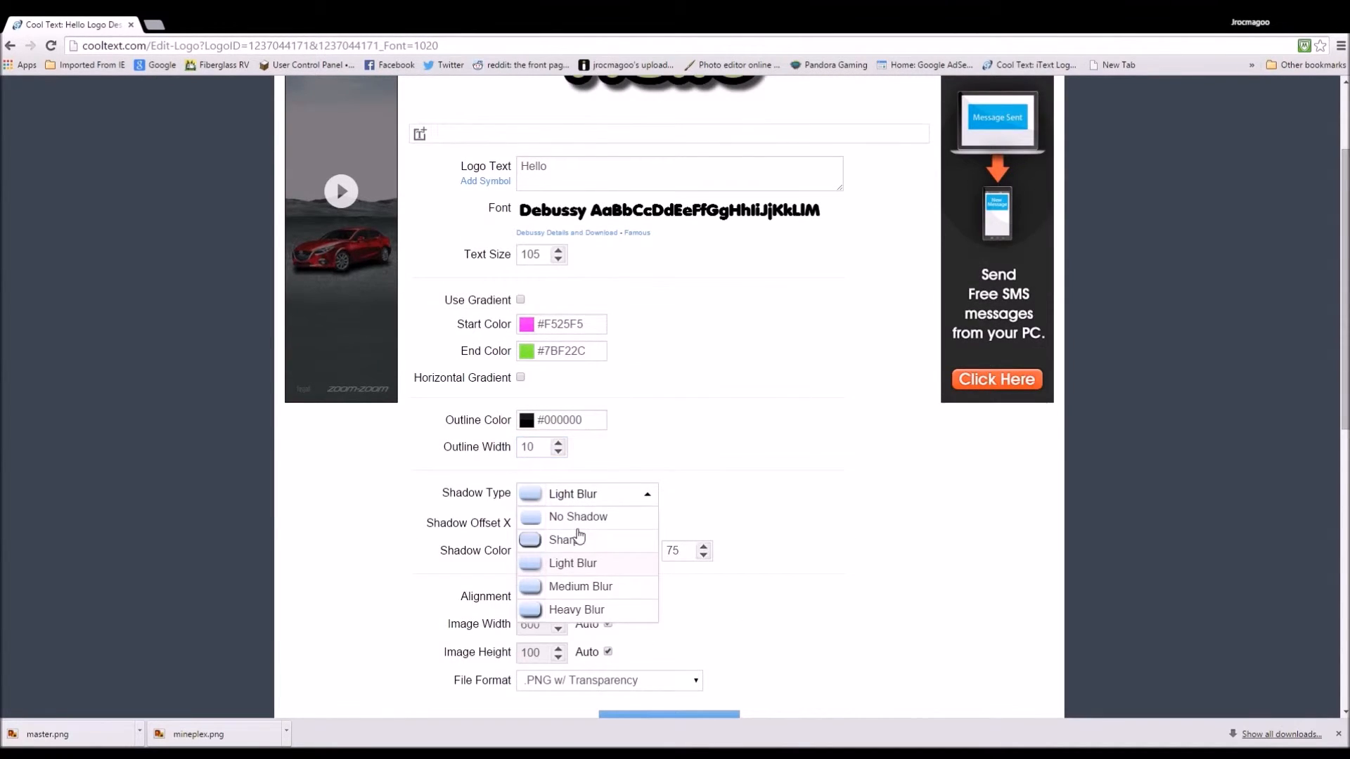
click(565, 540)
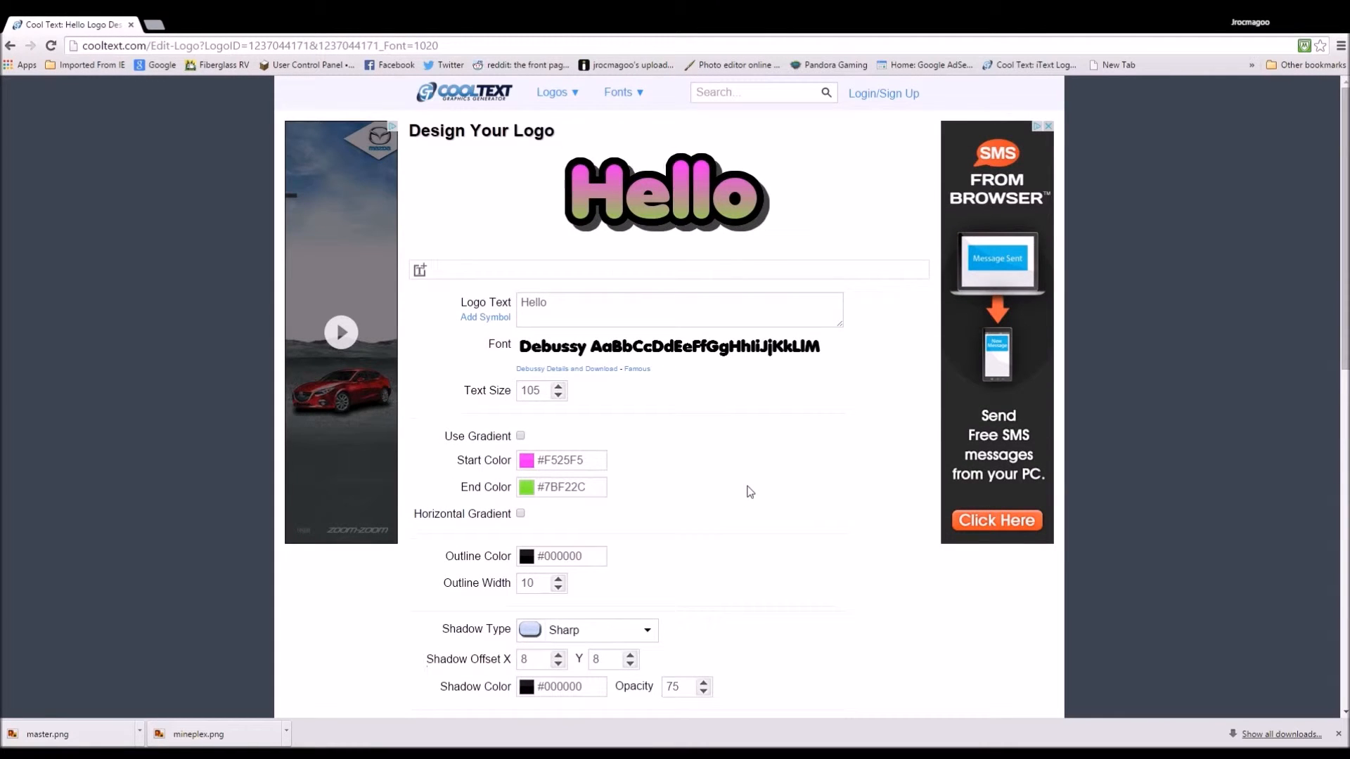
scroll(down, 3)
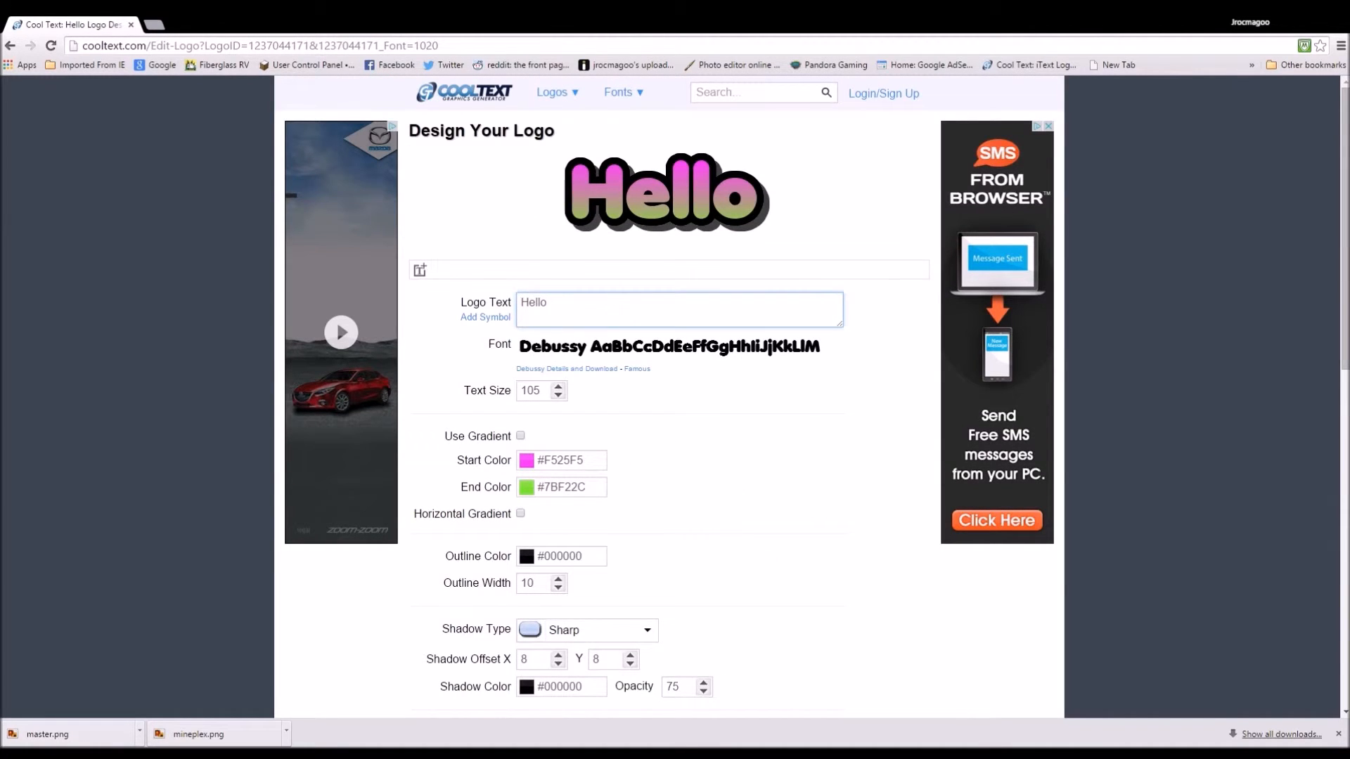
Step: Add a second line "lsghasrogodg" beneath Hello and review the Alignment options
text(lsghasrogodg)
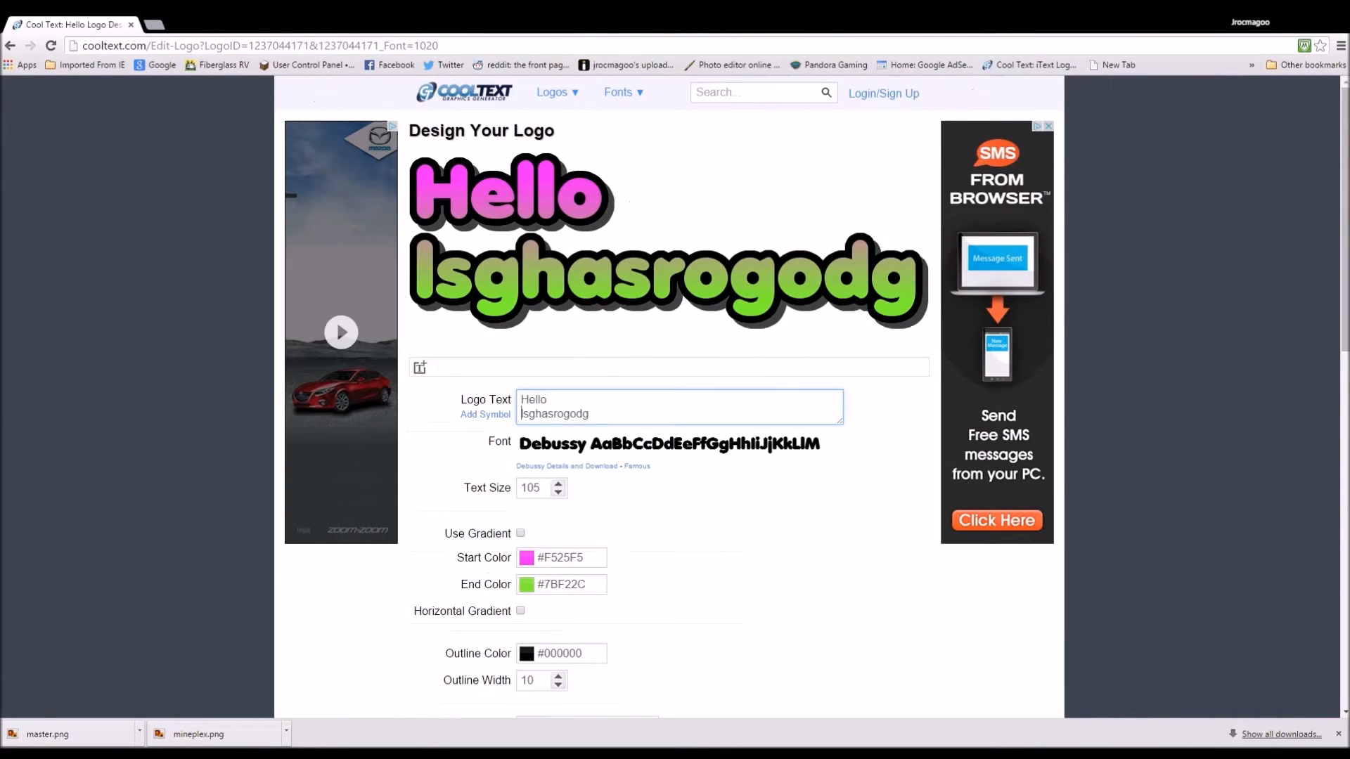
scroll(down, 3)
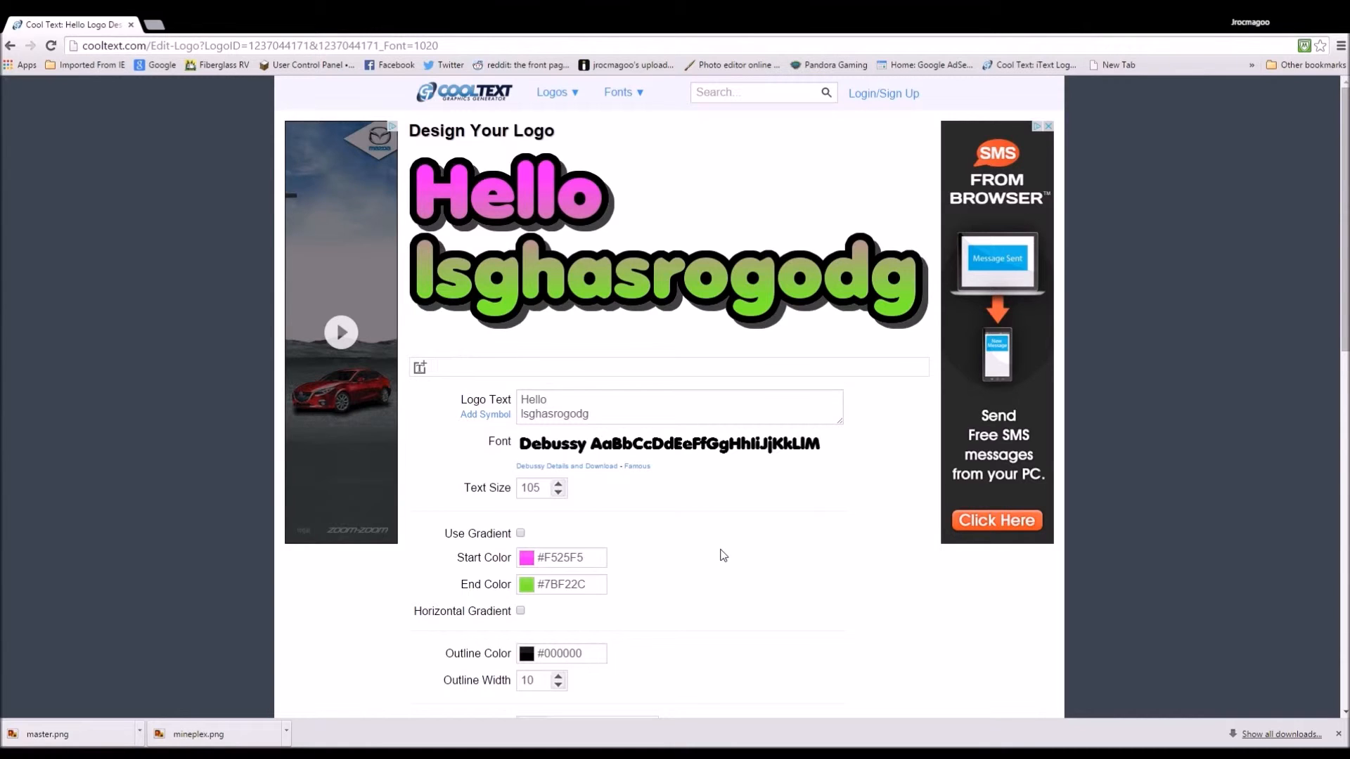
scroll(down, 3)
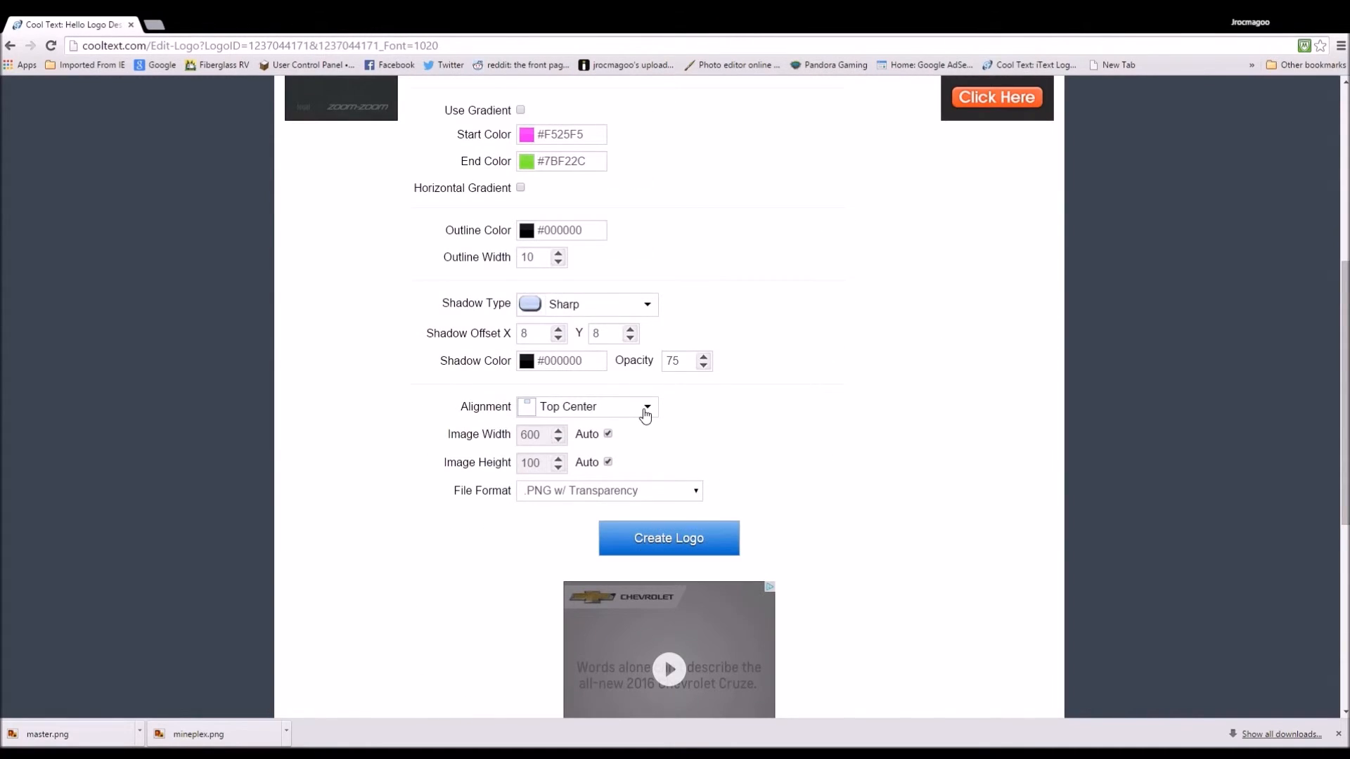
click(593, 406)
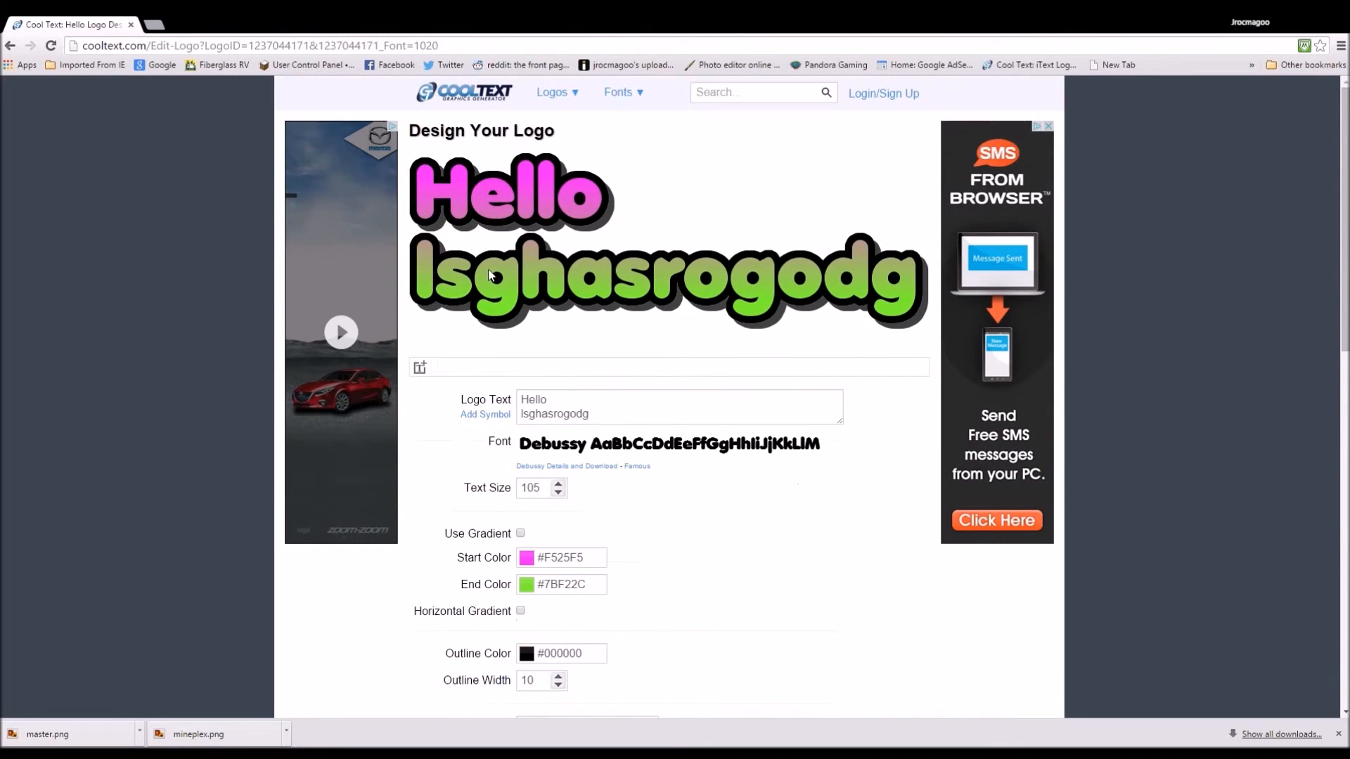
mouse_move(159, 68)
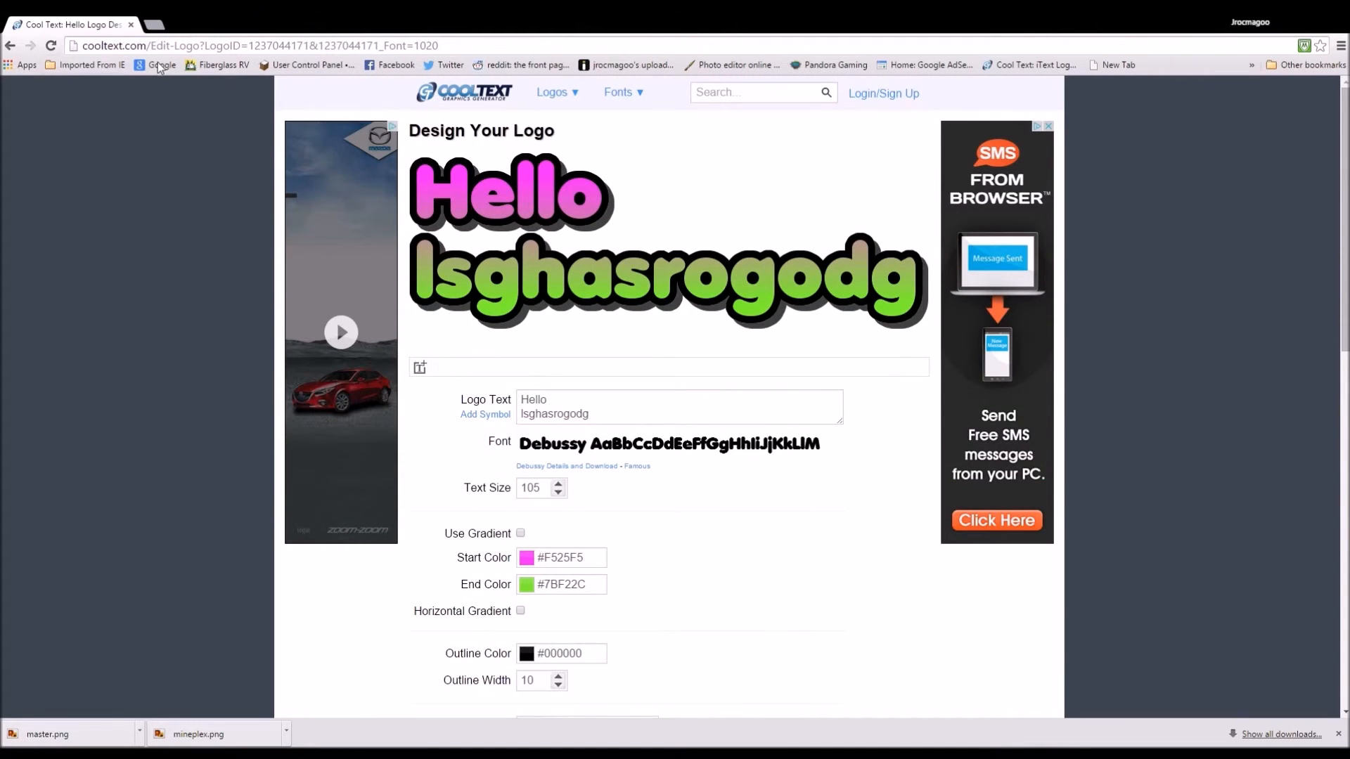
Step: Open the CoolText Graphics Generator symbol logo design, then head back to Pixlr's online photo editor
click(620, 93)
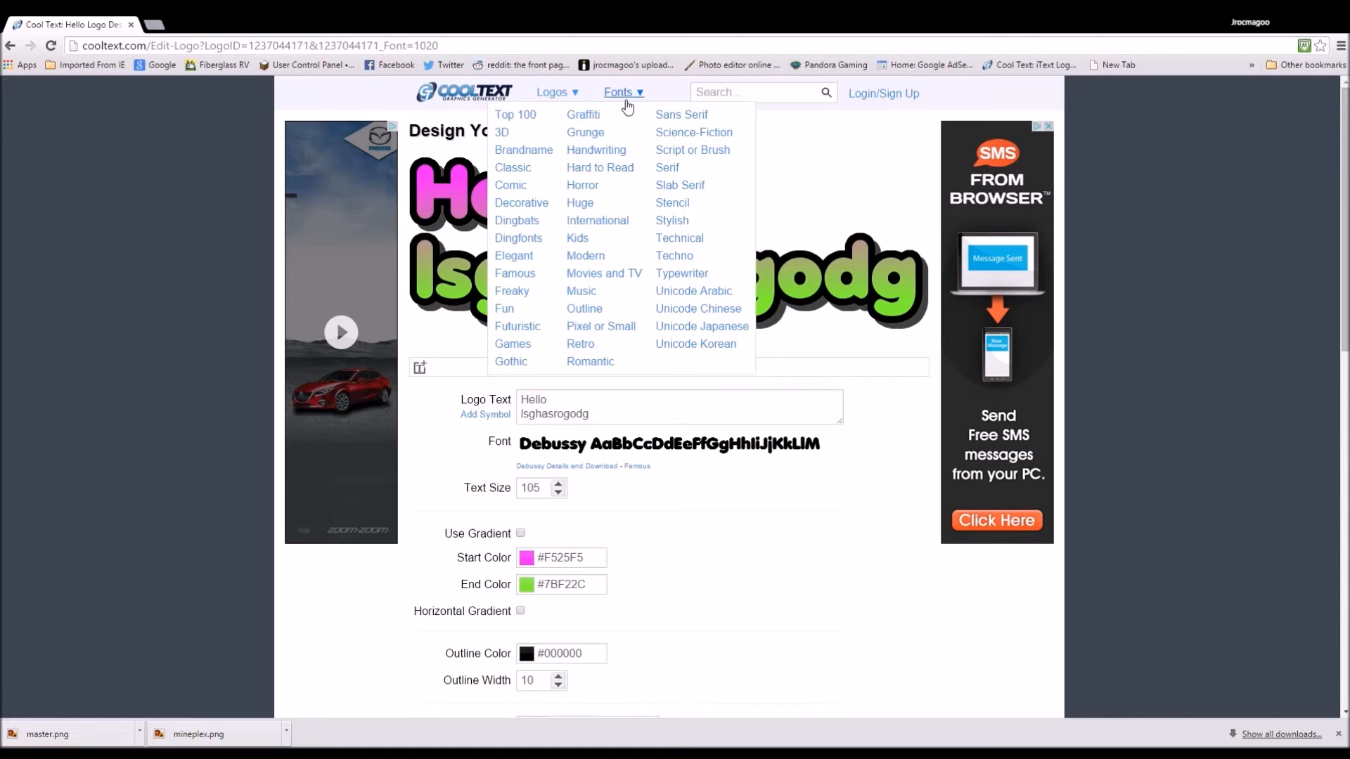
scroll(down, 3)
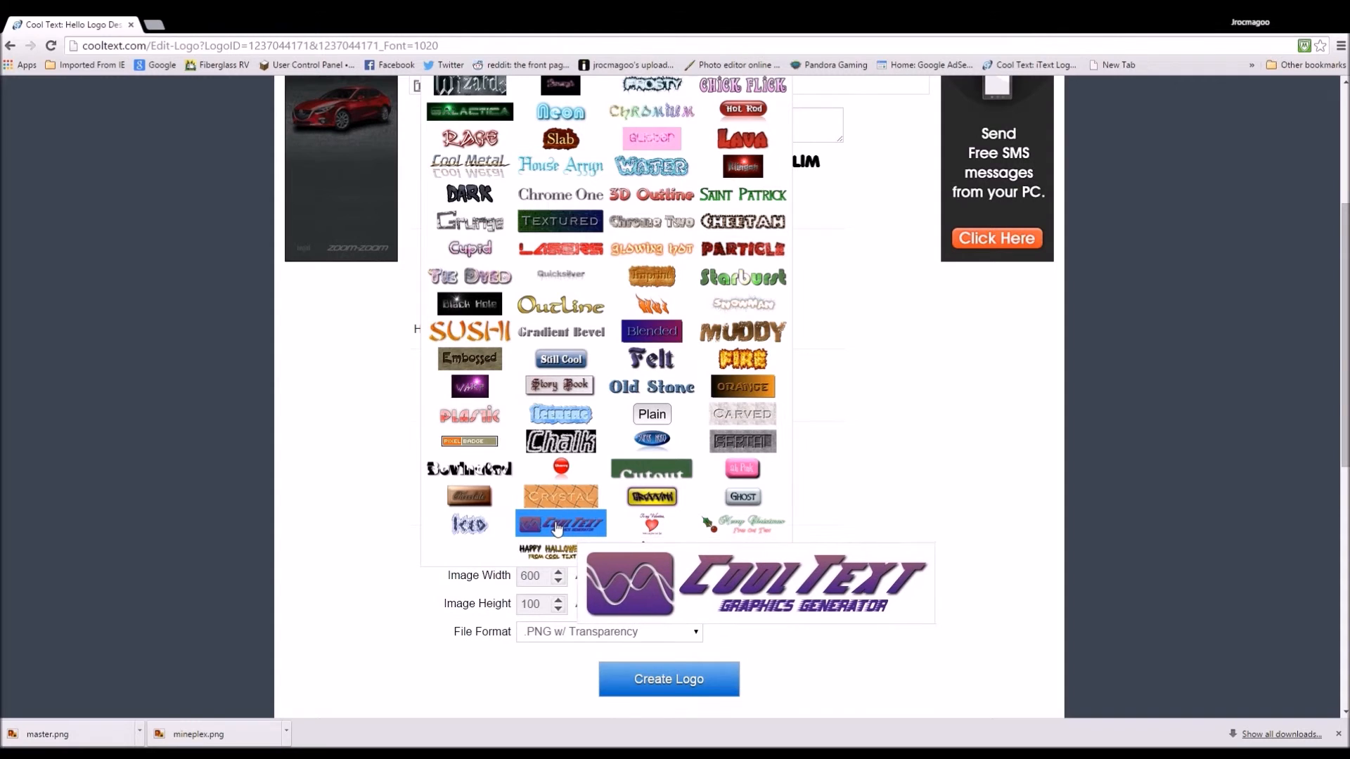
click(561, 523)
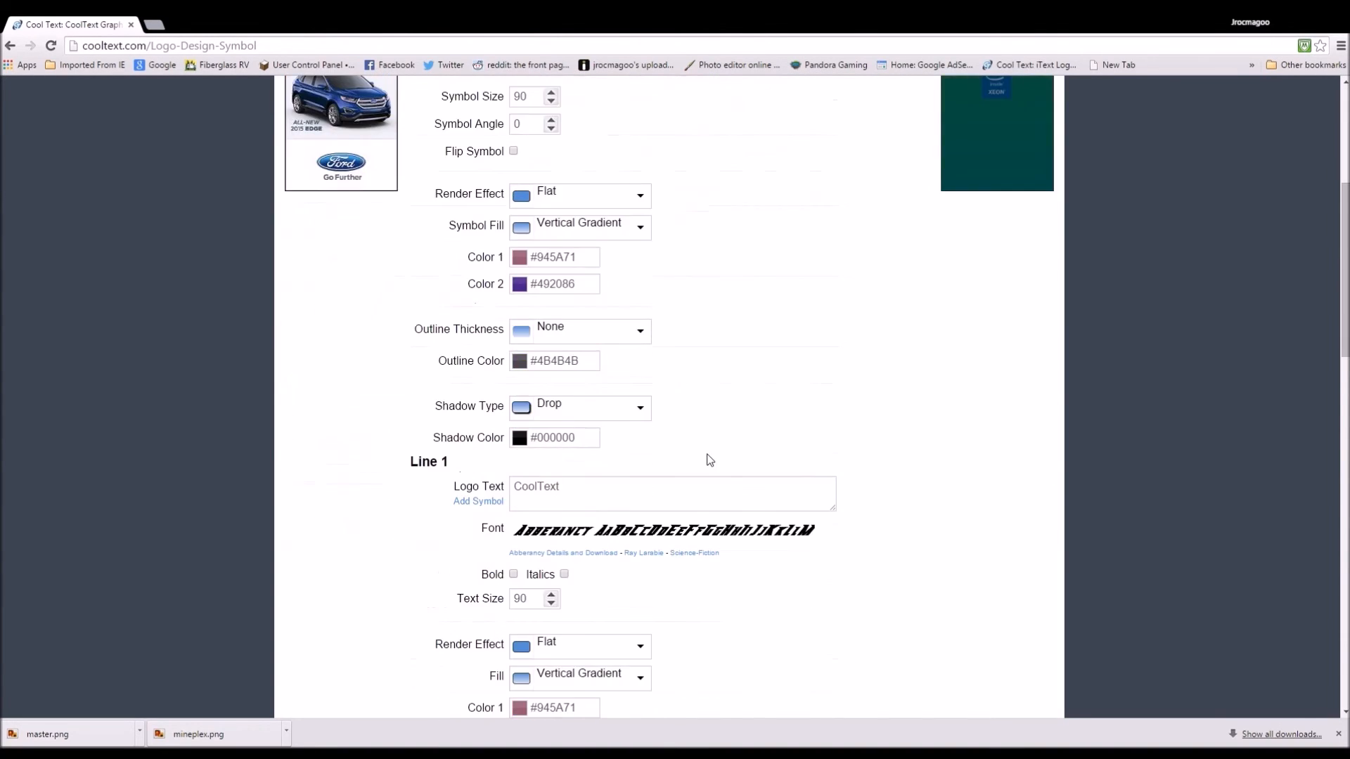
scroll(down, 3)
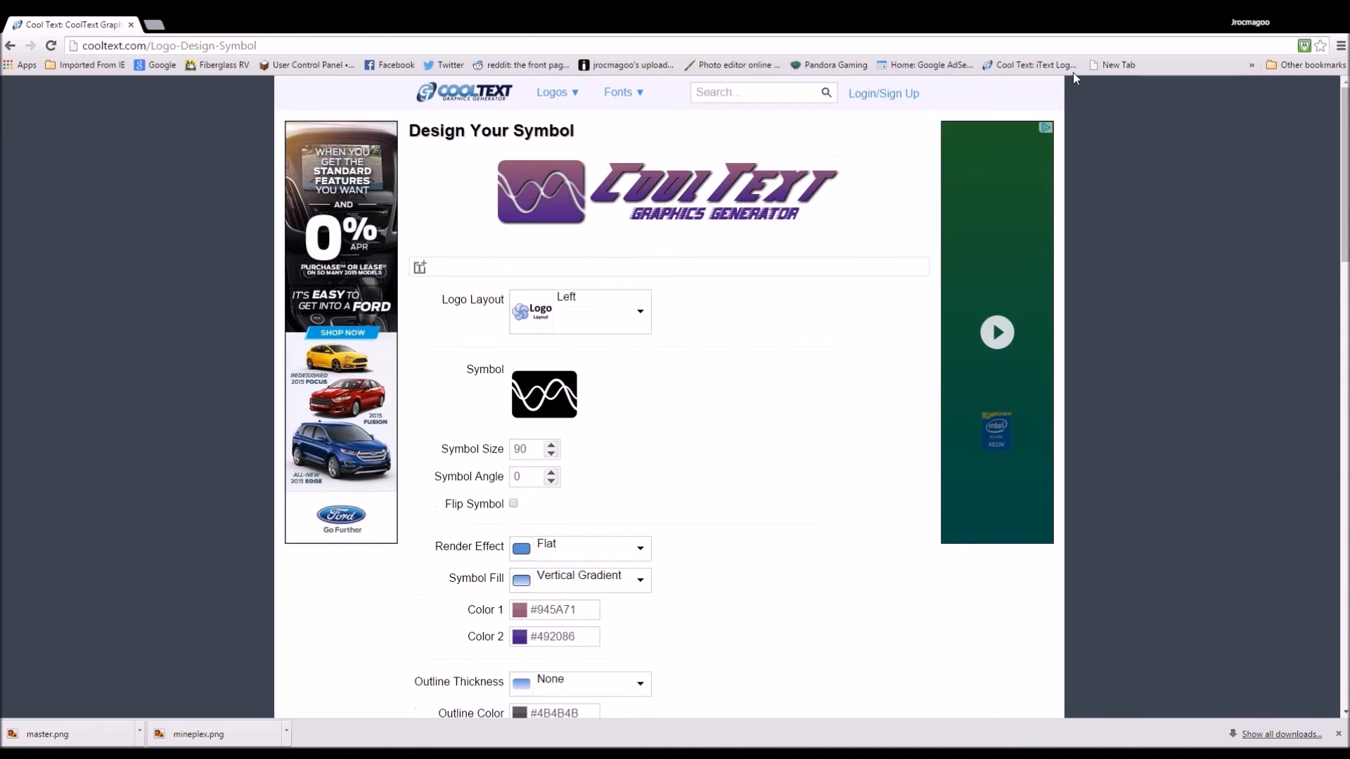
mouse_move(319, 78)
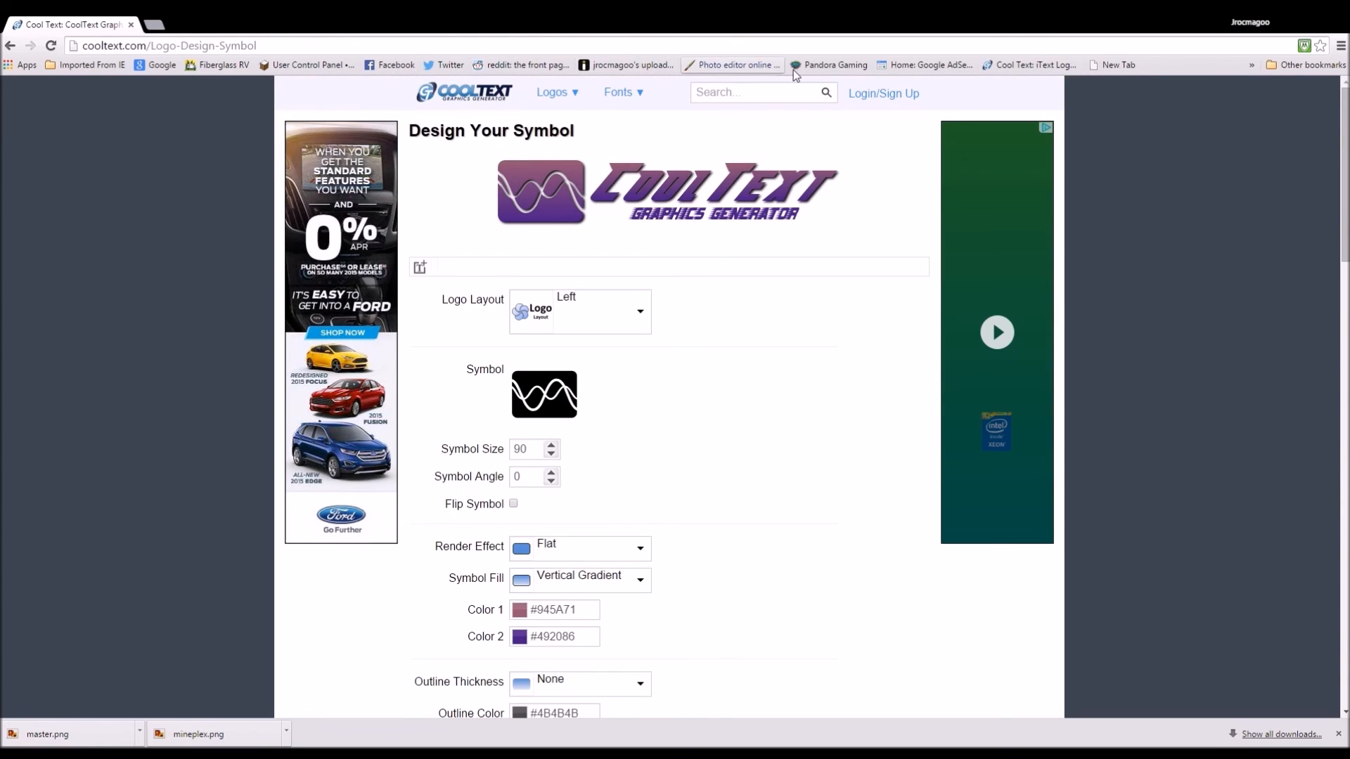
click(731, 64)
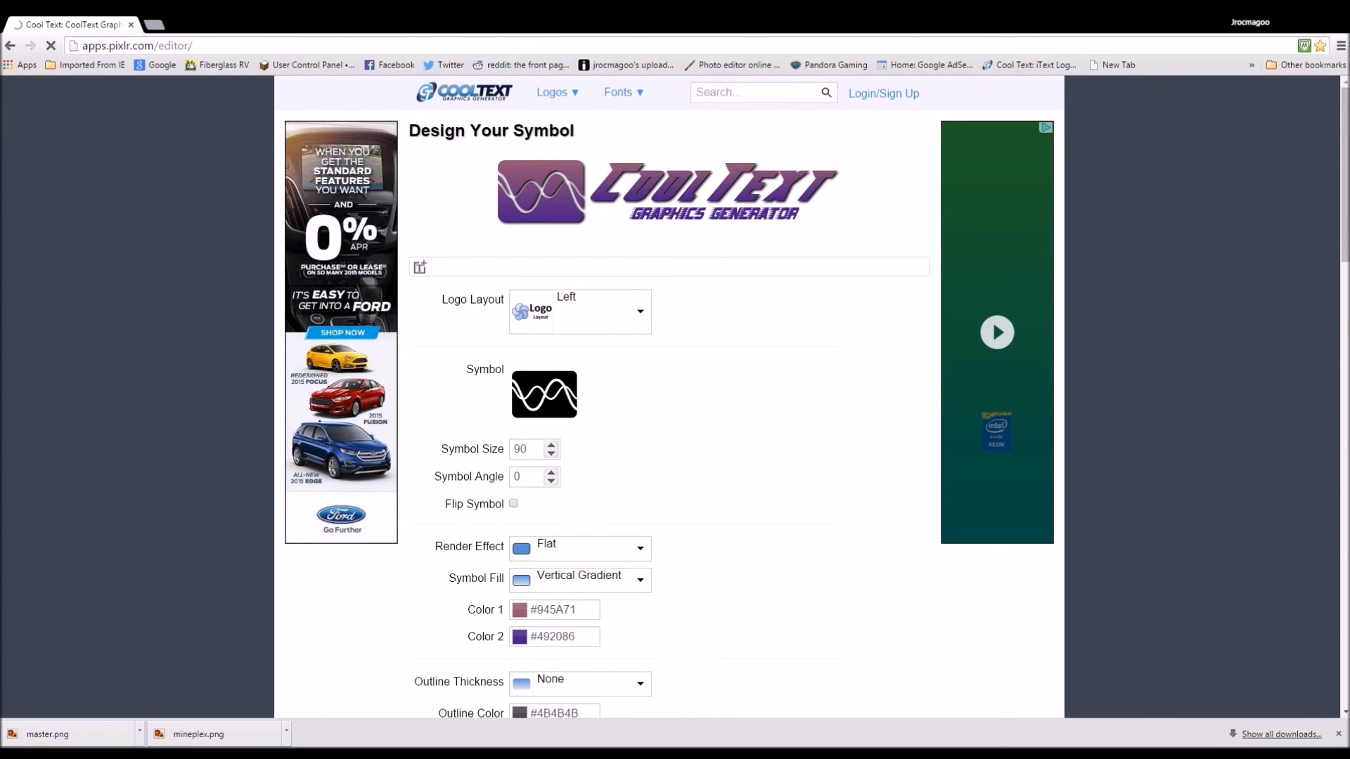